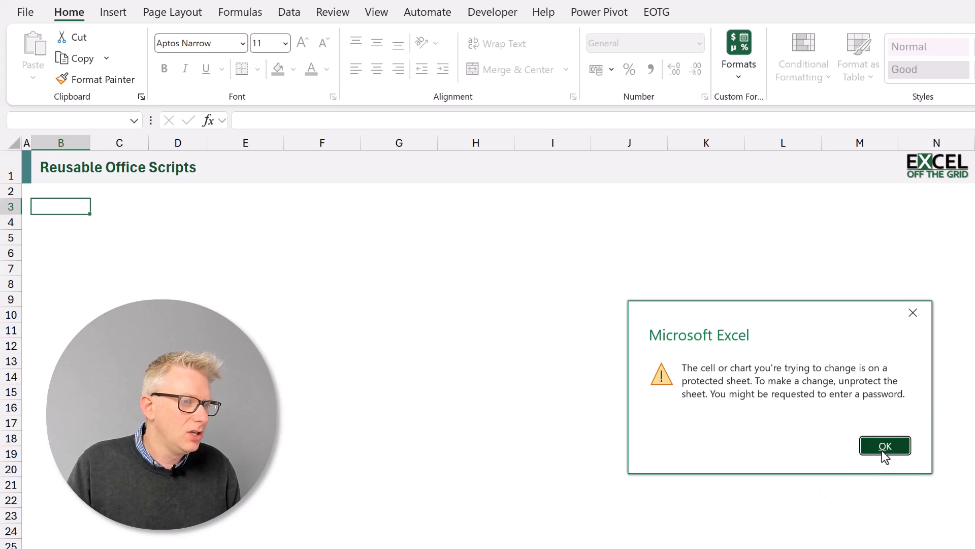
Dismiss the protected-sheet warning and bring up the Automate ribbon for workbook scripts.
click(884, 446)
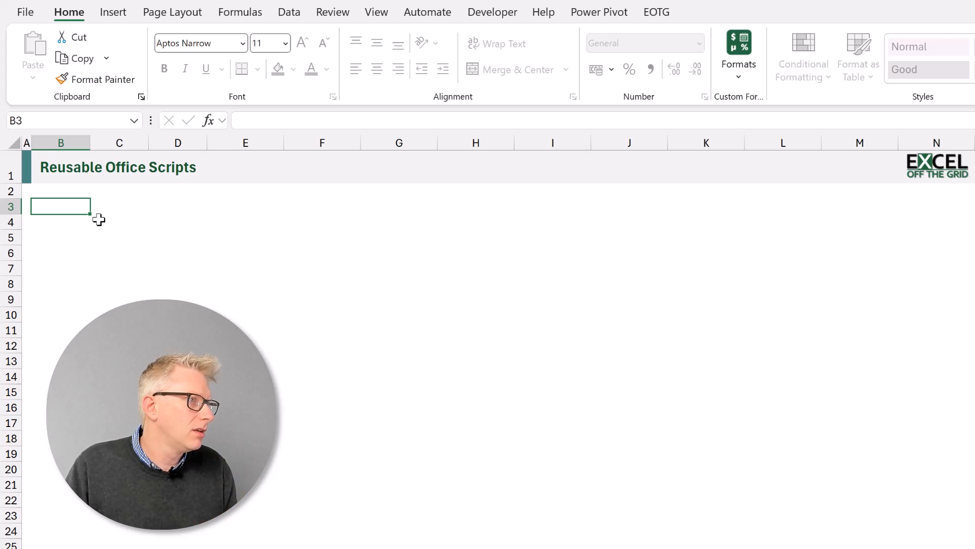
click(428, 12)
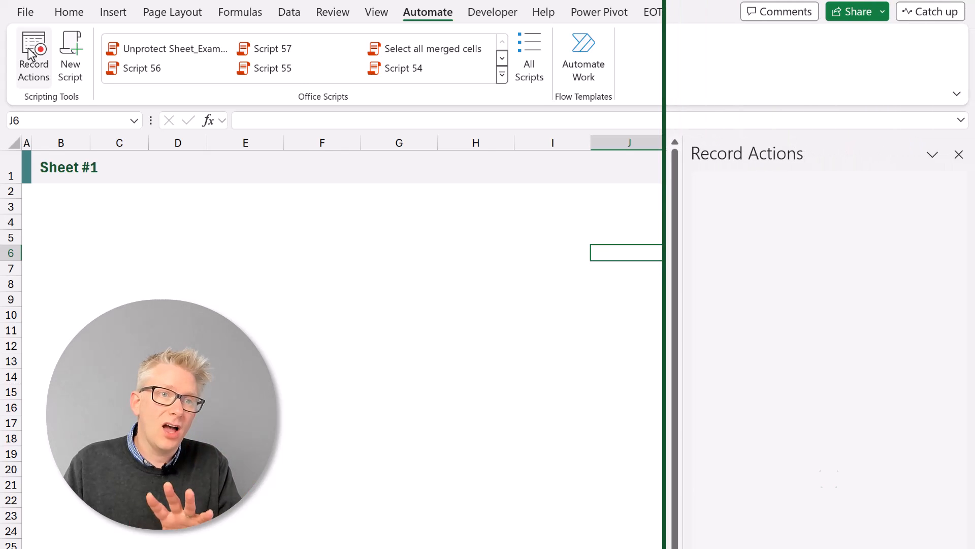
With recording active, unprotect the Reusable Office Scripts sheet using its password via Review.
click(33, 56)
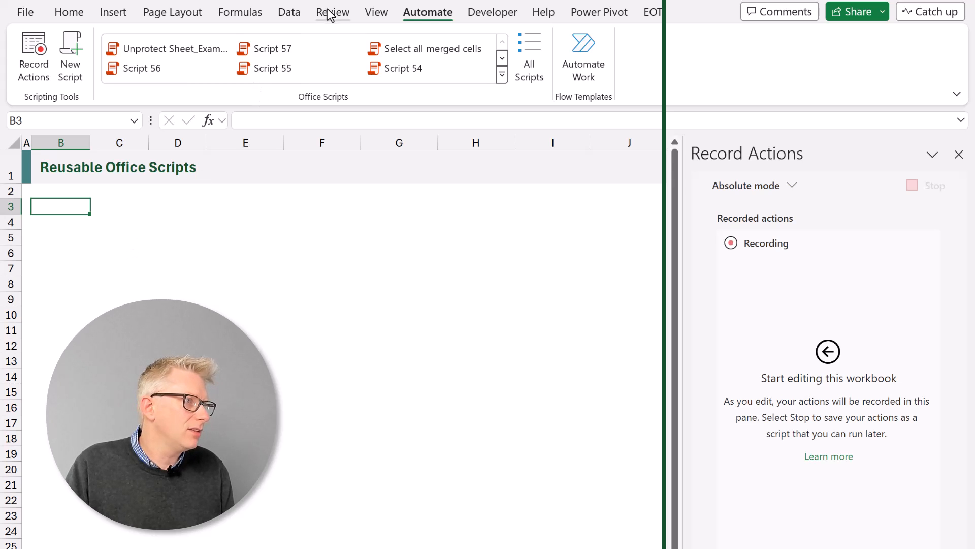
click(333, 13)
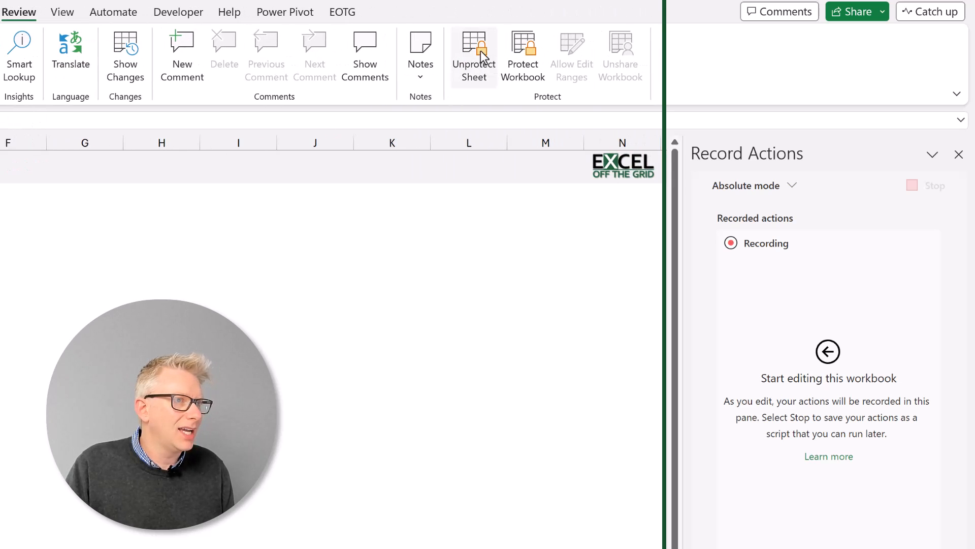
click(474, 55)
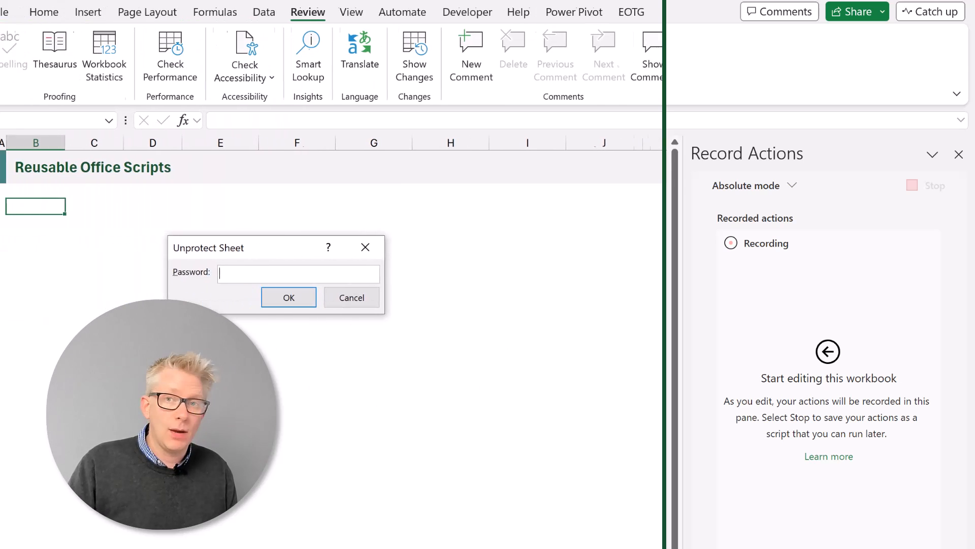
text(•)
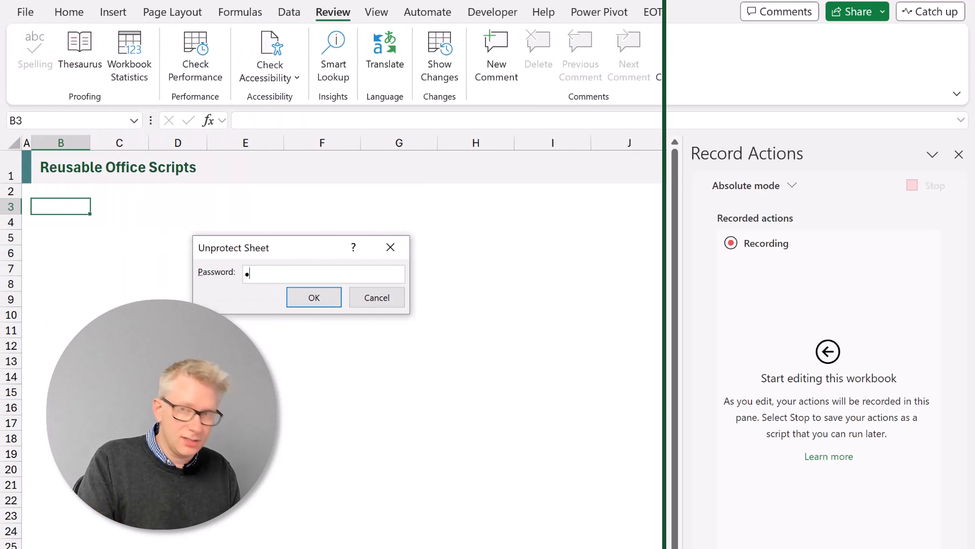
text(password)
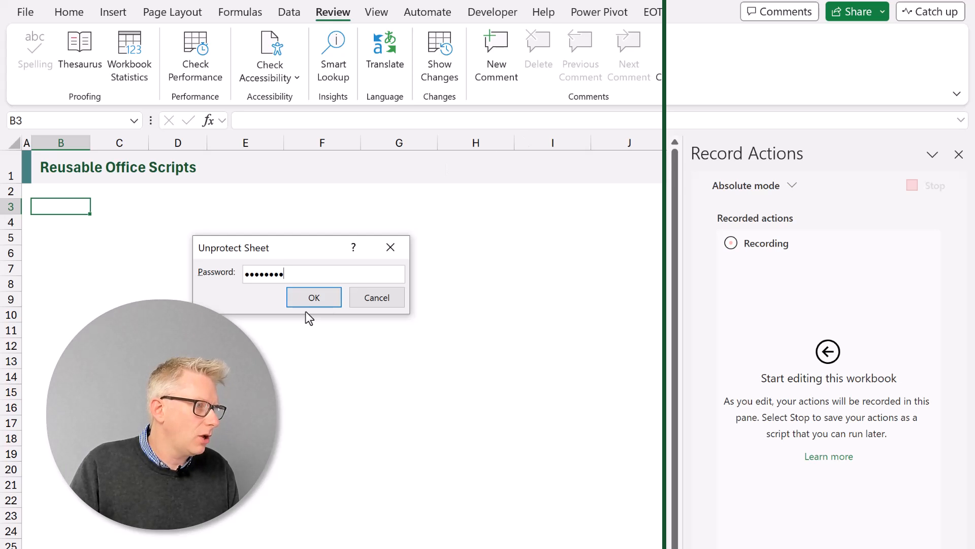
click(313, 297)
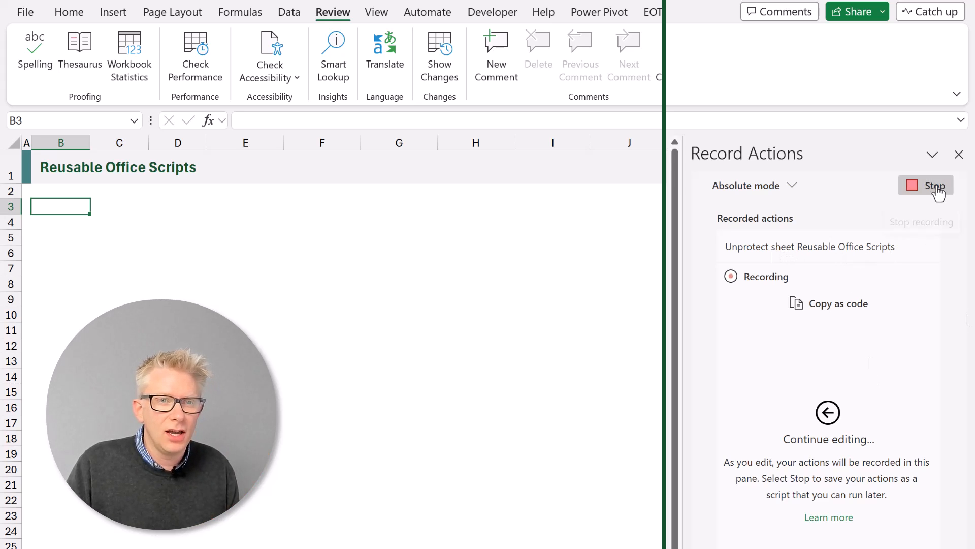
Stop recording, edit the saved script and rename it Unprotect Sheet.
click(932, 185)
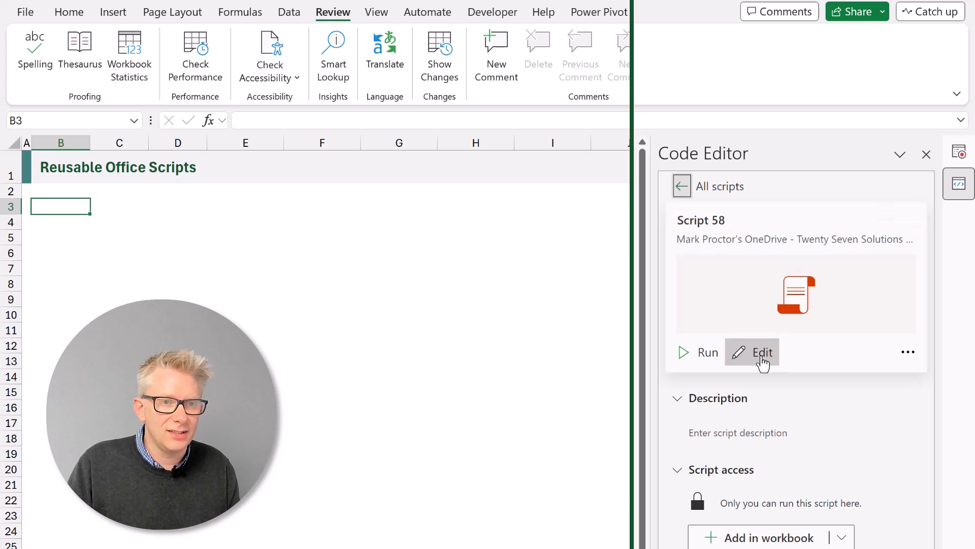
click(752, 353)
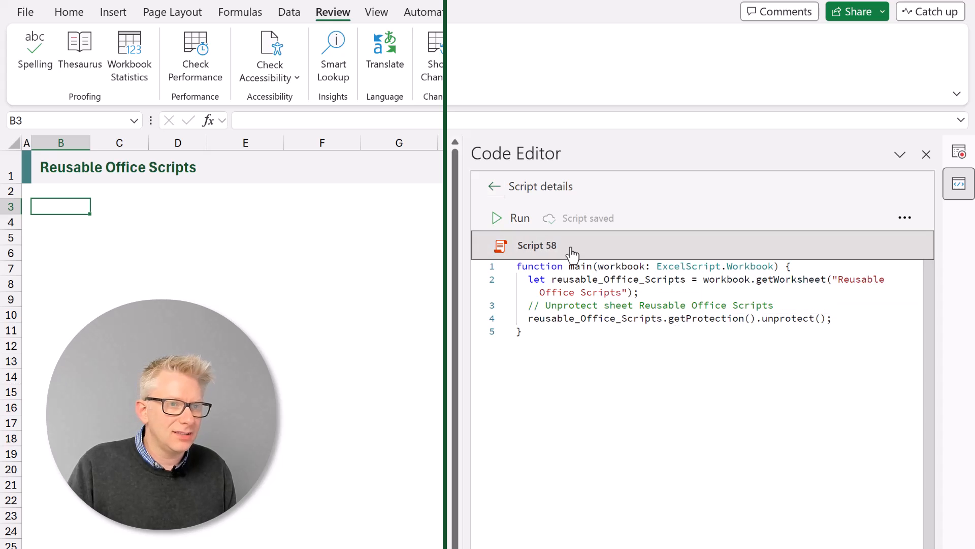
click(536, 245)
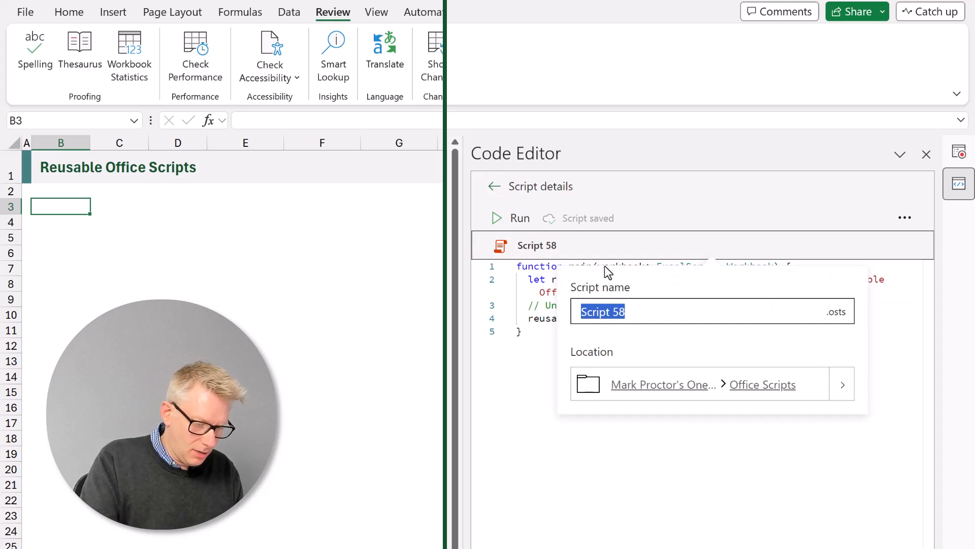
text(Unprotect Sheet)
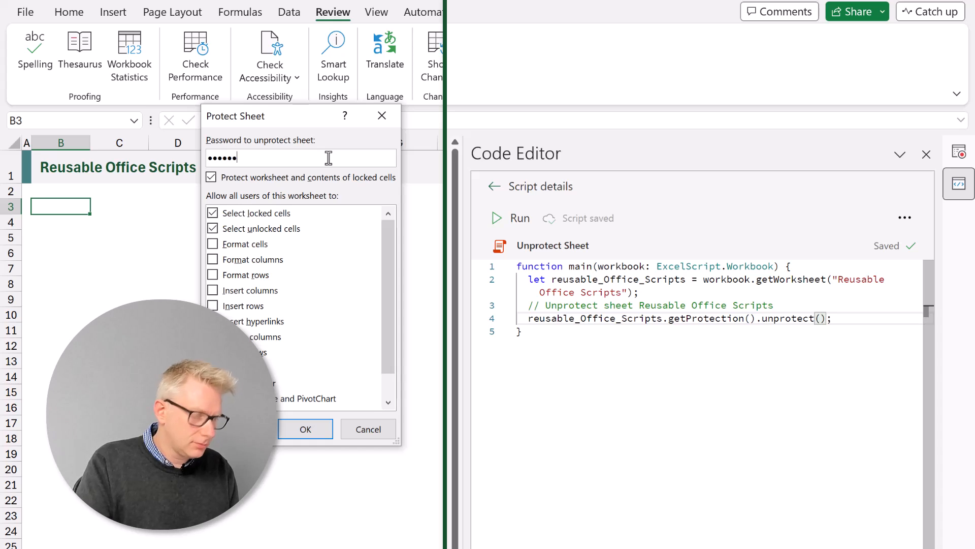
Re-protect the Reusable Office Scripts sheet, confirming the password twice.
click(304, 429)
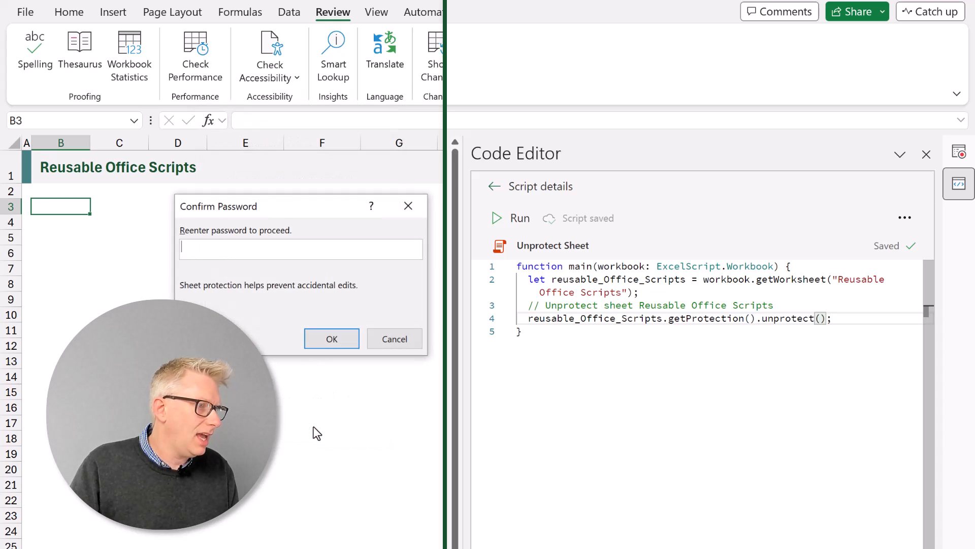
text(••)
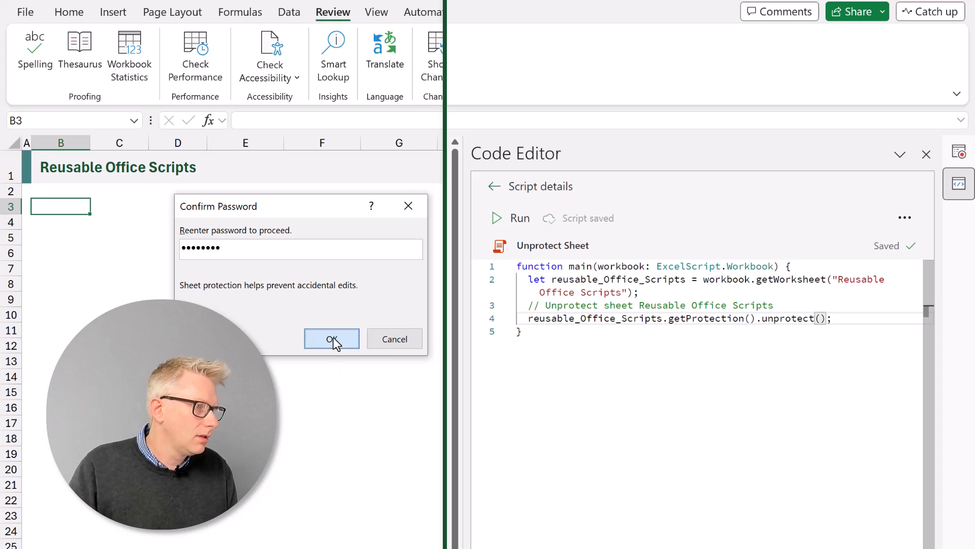
click(332, 338)
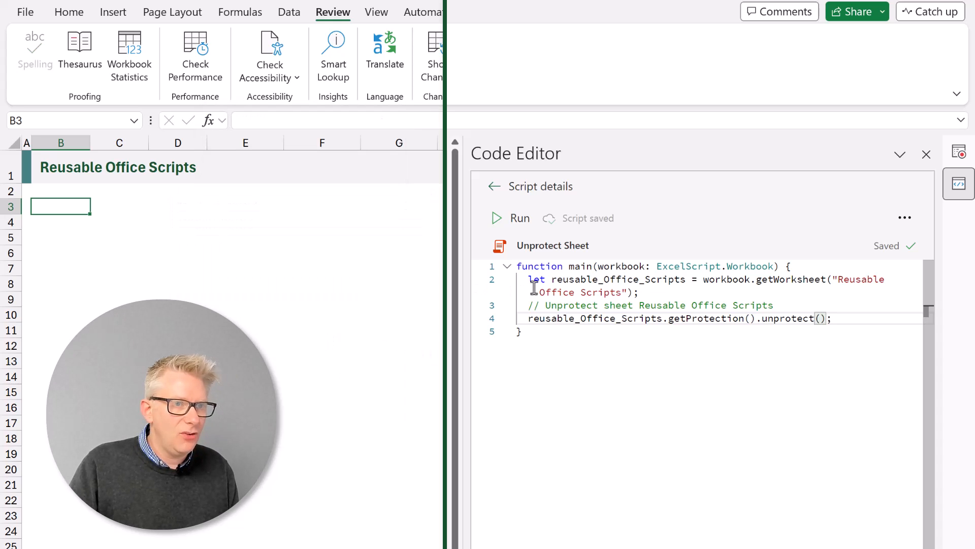
After the invalid-argument error, pass "Password" to unprotect() and run the script again.
click(510, 217)
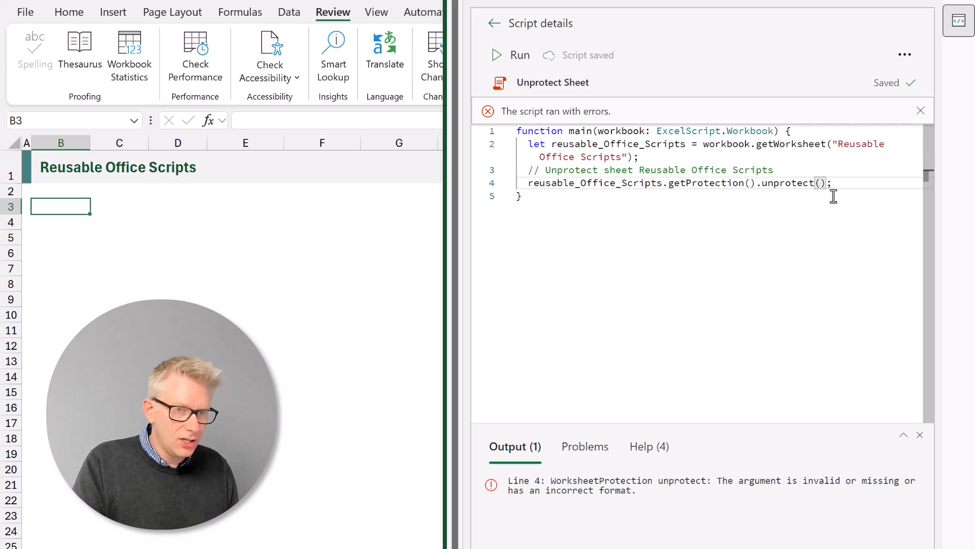
text("")
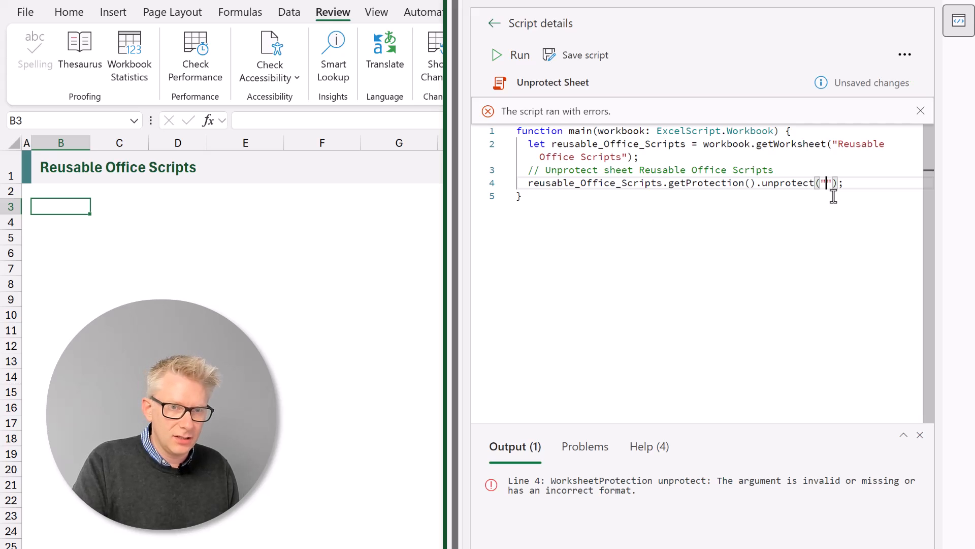
text(Pass)
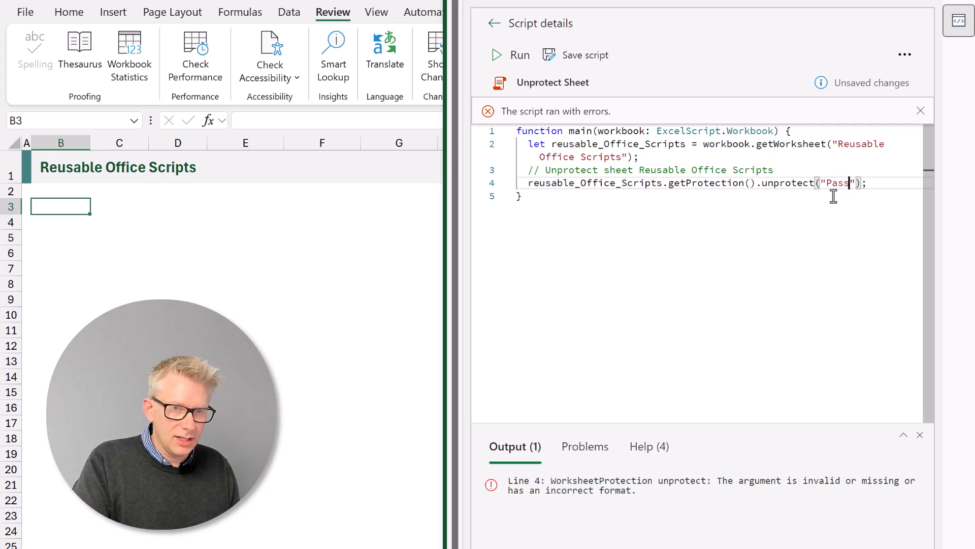
text(word)
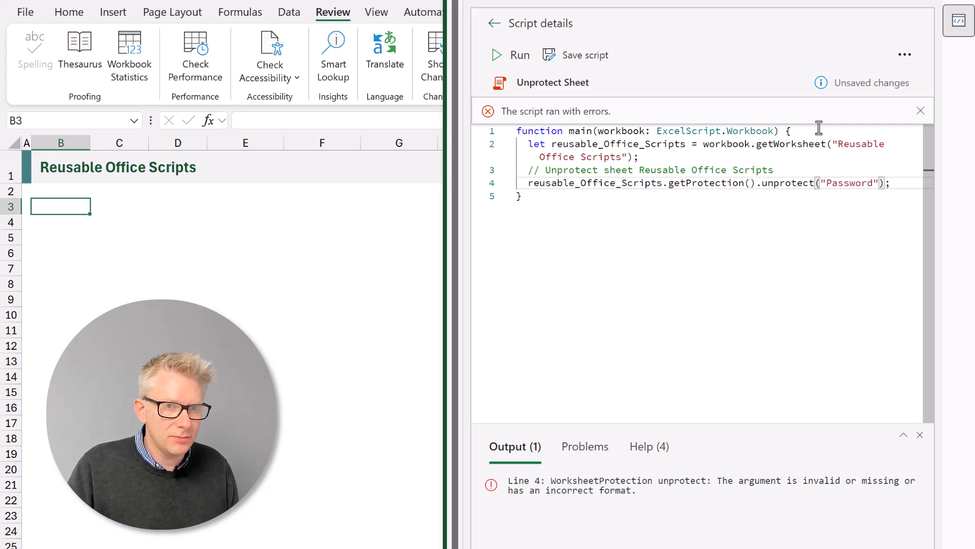
click(511, 55)
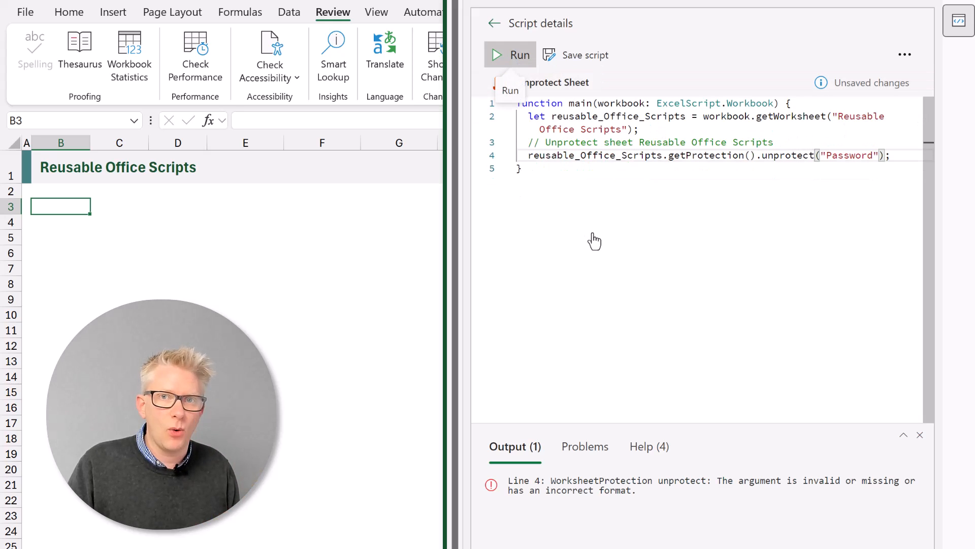
click(510, 55)
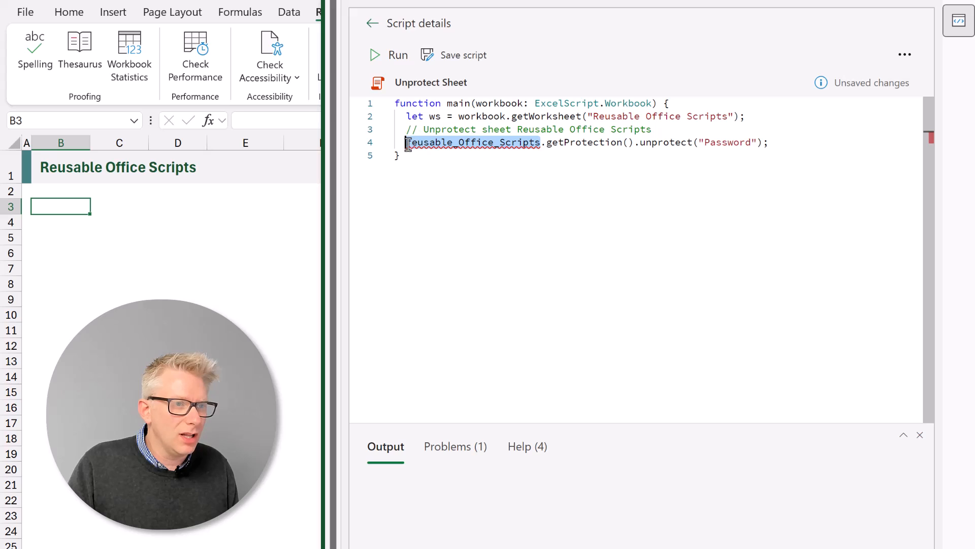
Rename the worksheet variable to ws and add a blank line for spacing.
text(ws)
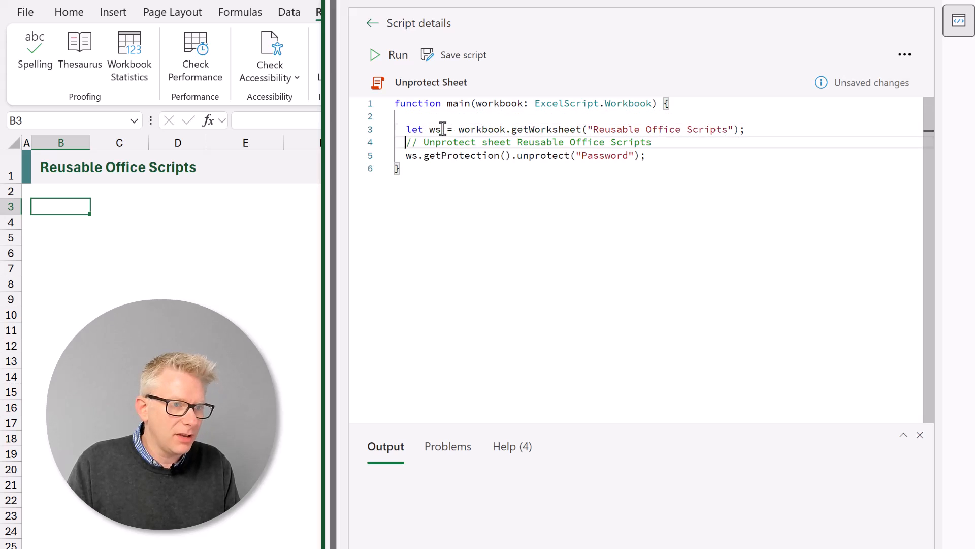
key(Enter)
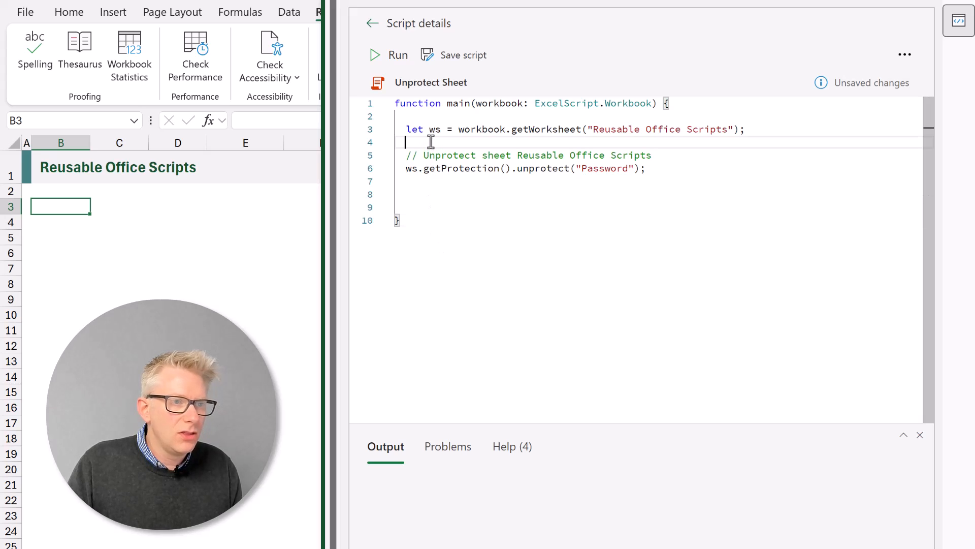
Wrap the unprotect call in a try block followed by catch (err) { }.
key(Enter)
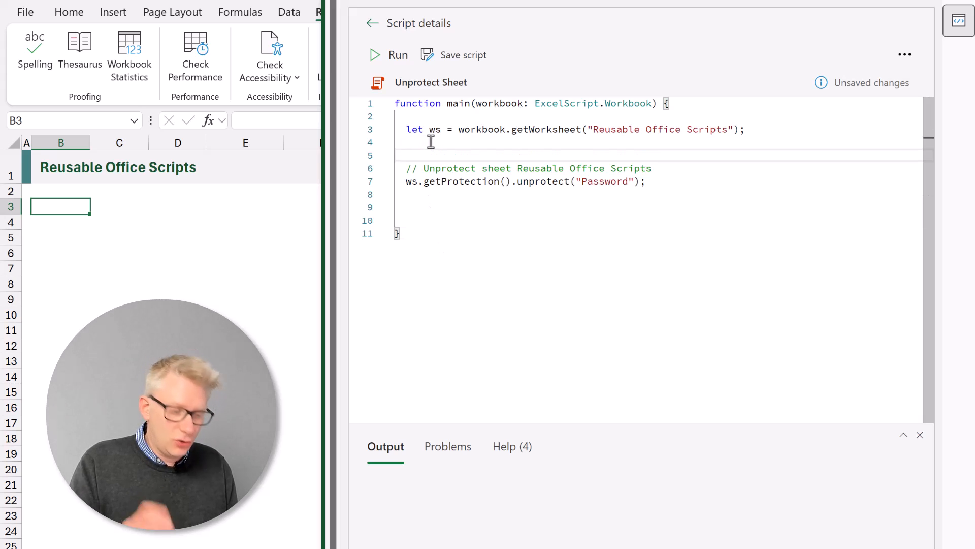
text(try {)
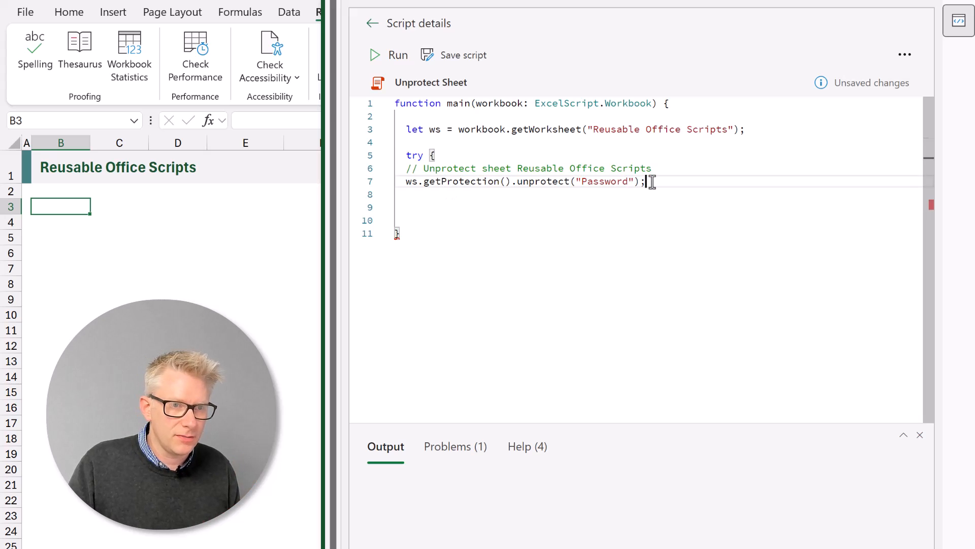
key(enter)
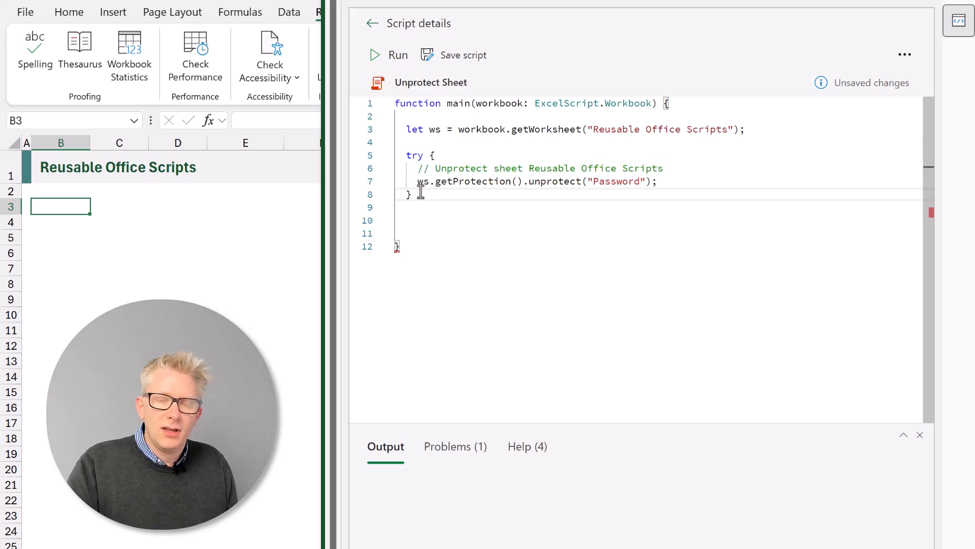
text(ca)
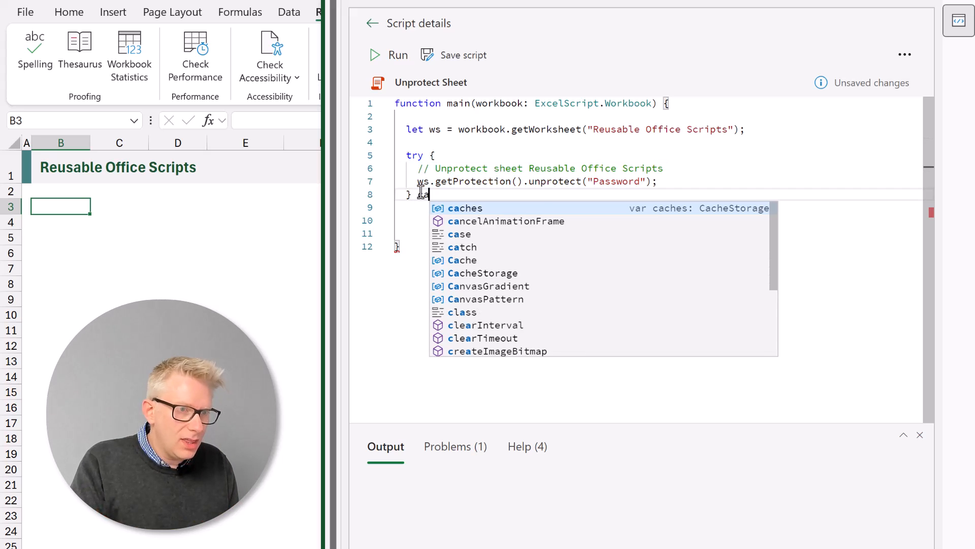
text(catch)
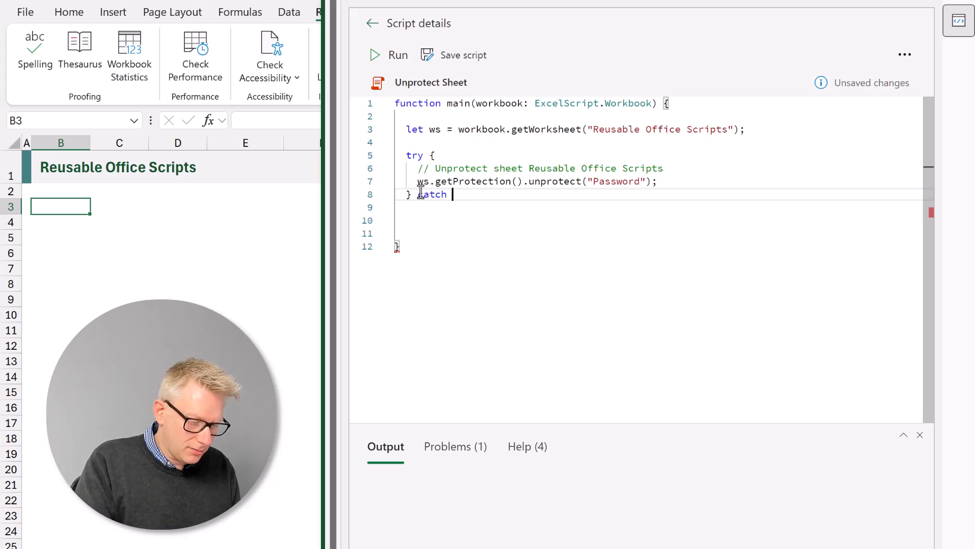
text((err)
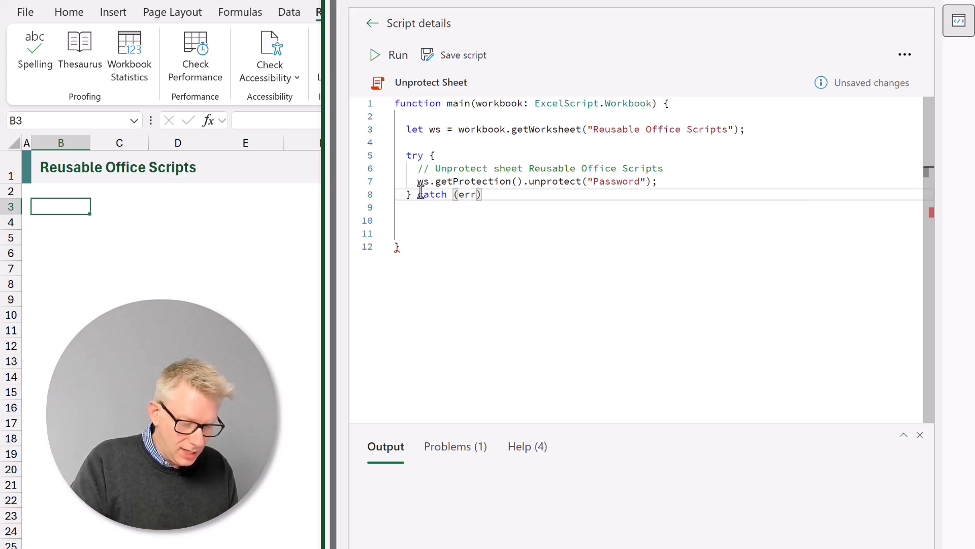
text({})
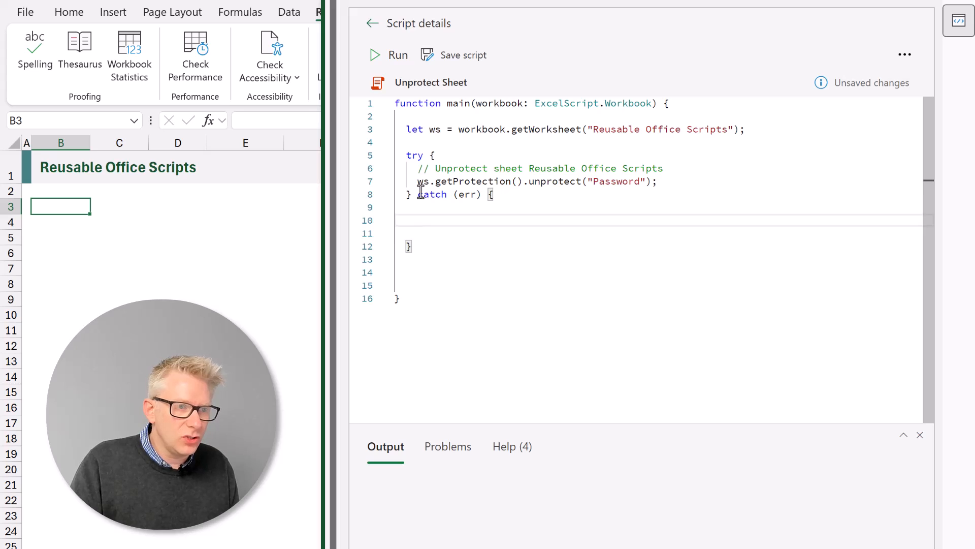
Inside catch, add a comment and console.log(ws.getName() + " - Invalid Password").
text(//)
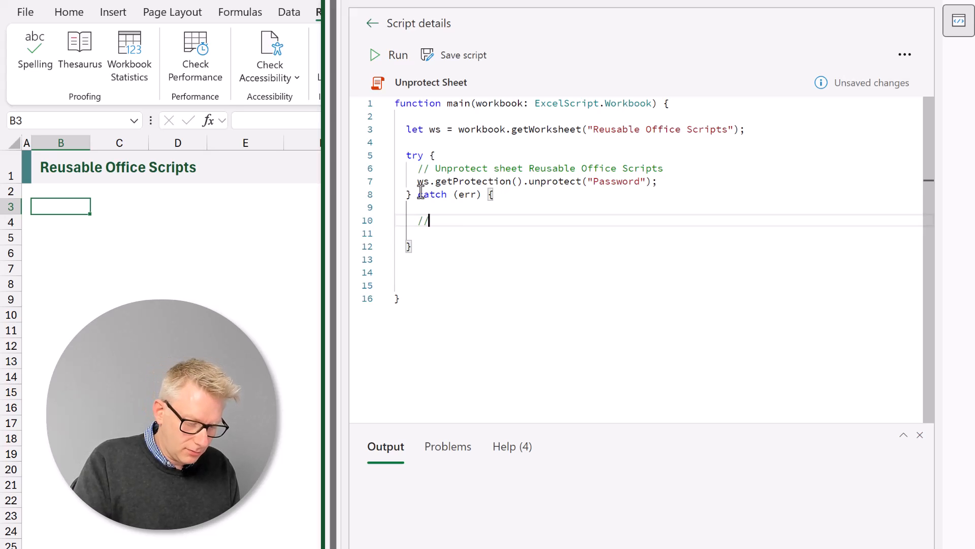
text(Enter message in console)
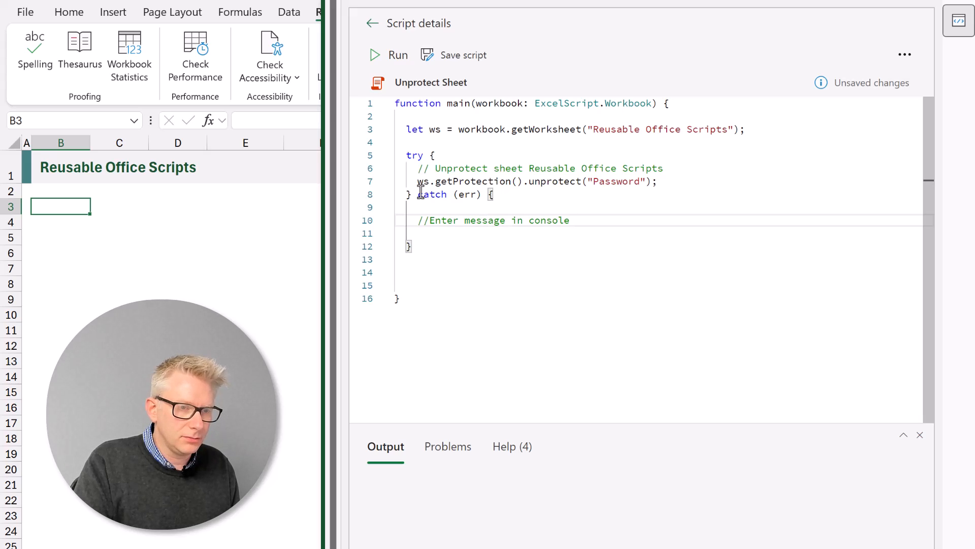
text(log)
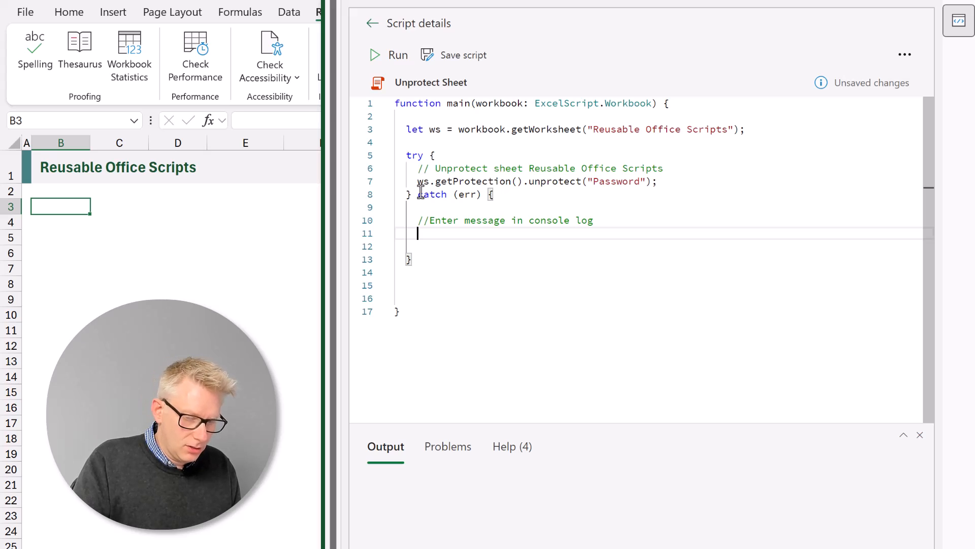
text(console.lo)
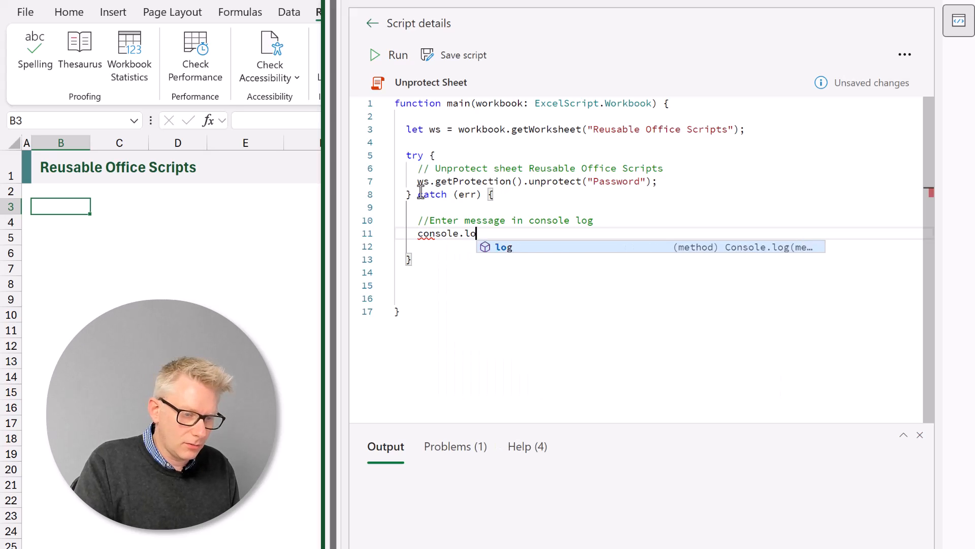
text(g())
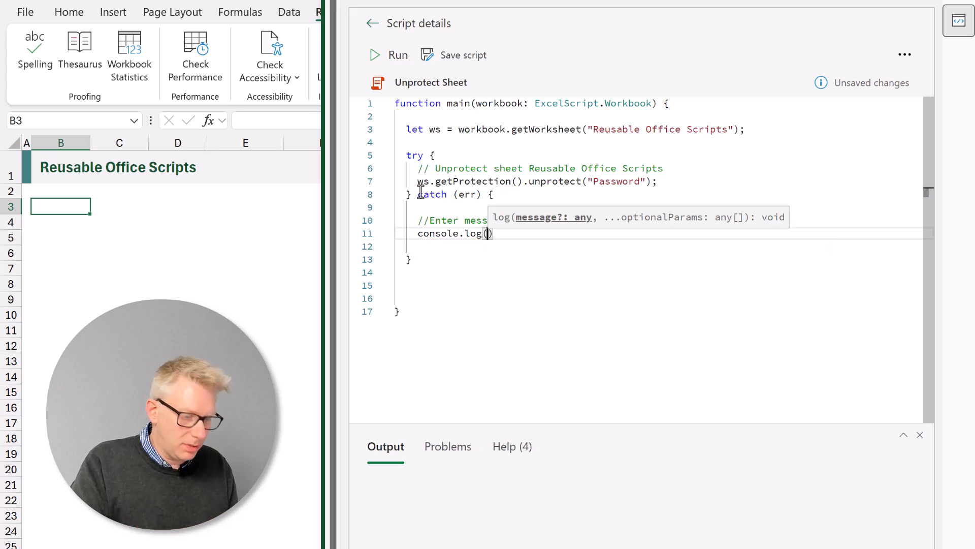
text(ws.)
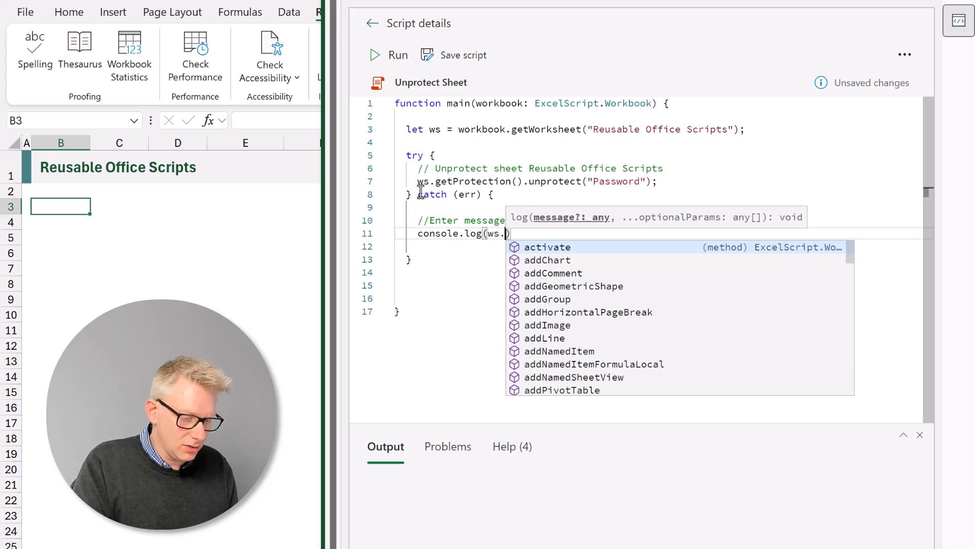
text(getName()
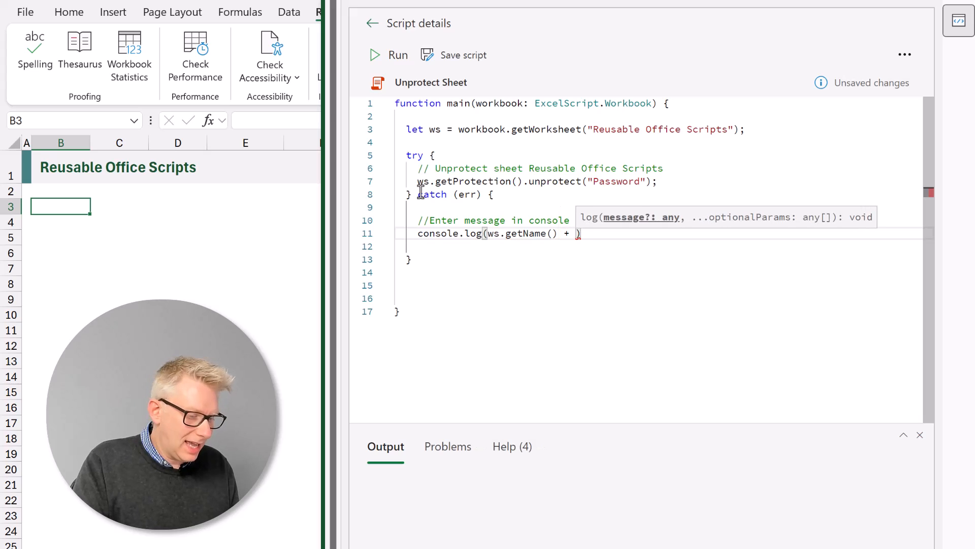
text(" - ")
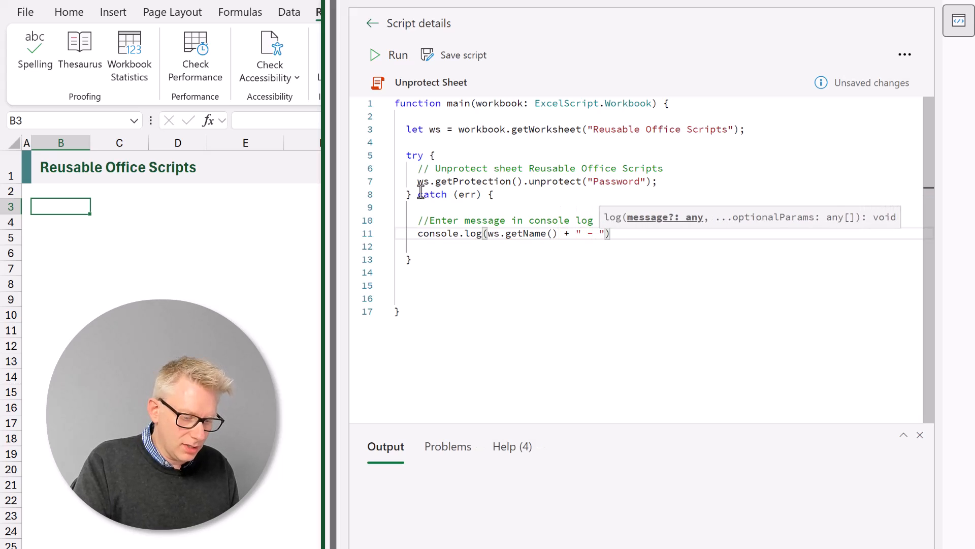
text(Invalid Pa)
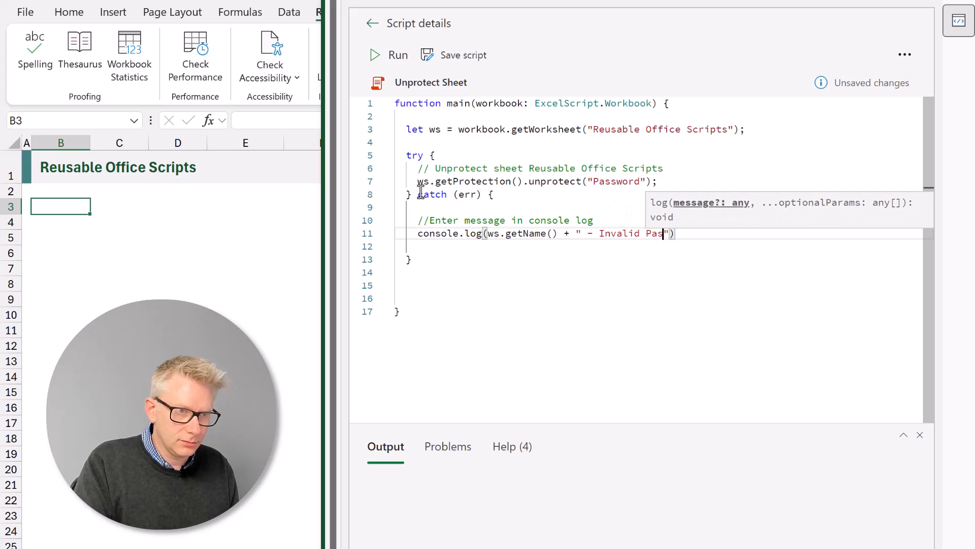
text(sword)
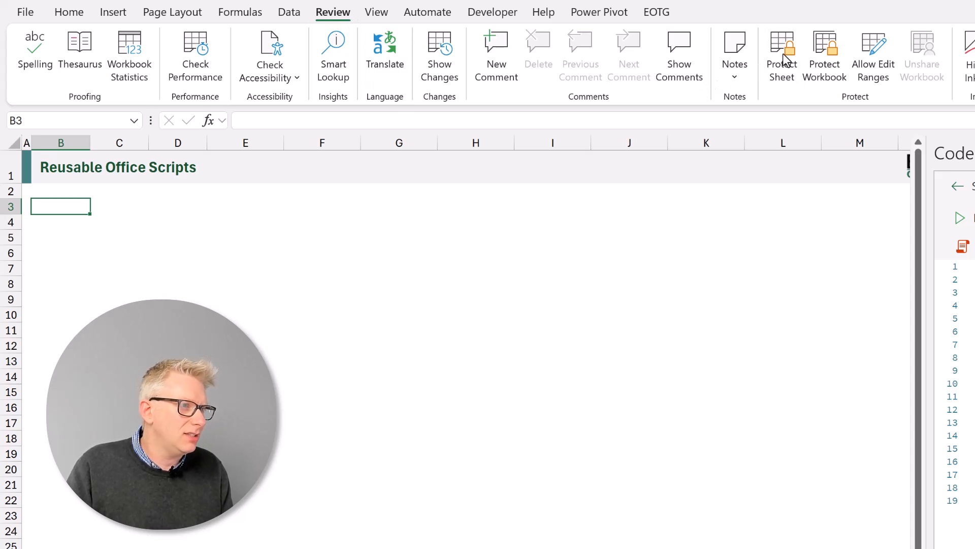
Protect the Reusable Office Scripts sheet again, entering and confirming the password.
click(782, 56)
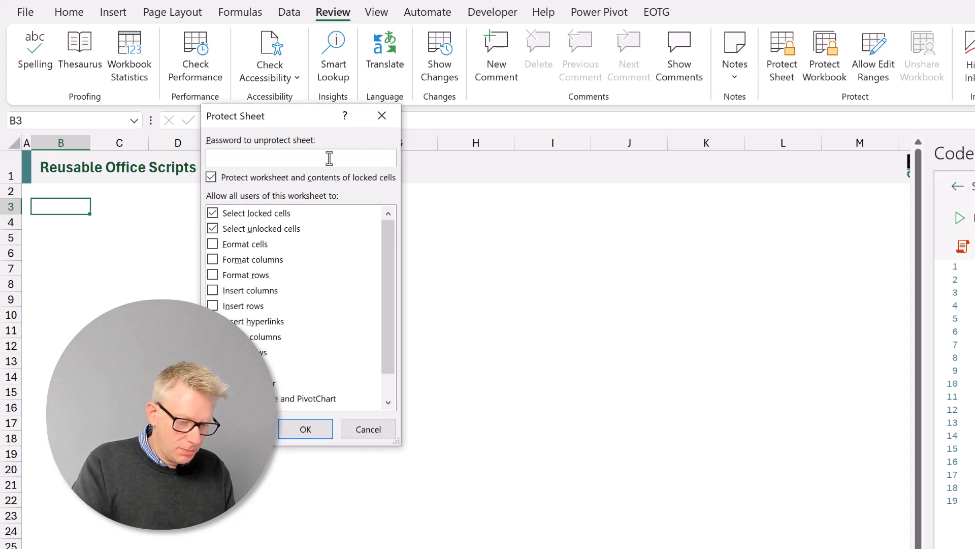
text(password)
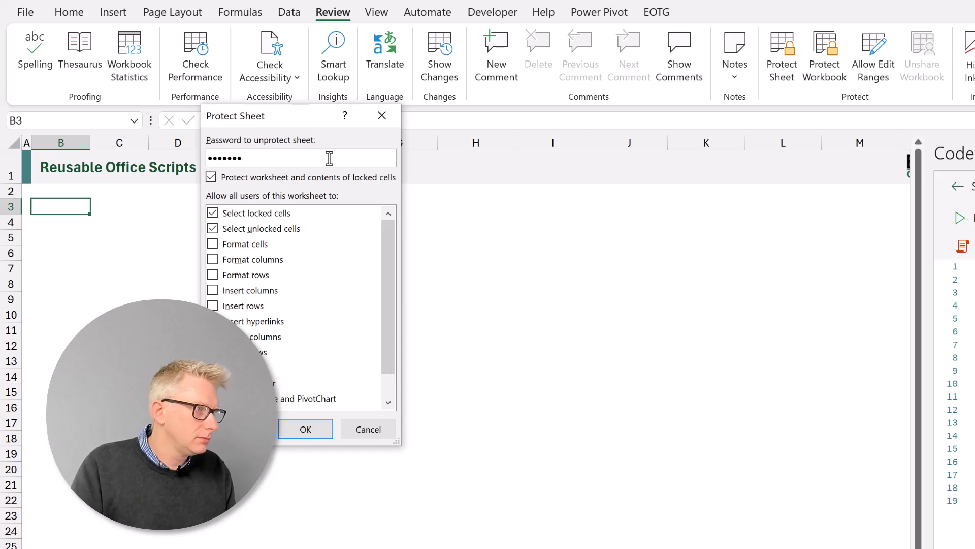
click(305, 428)
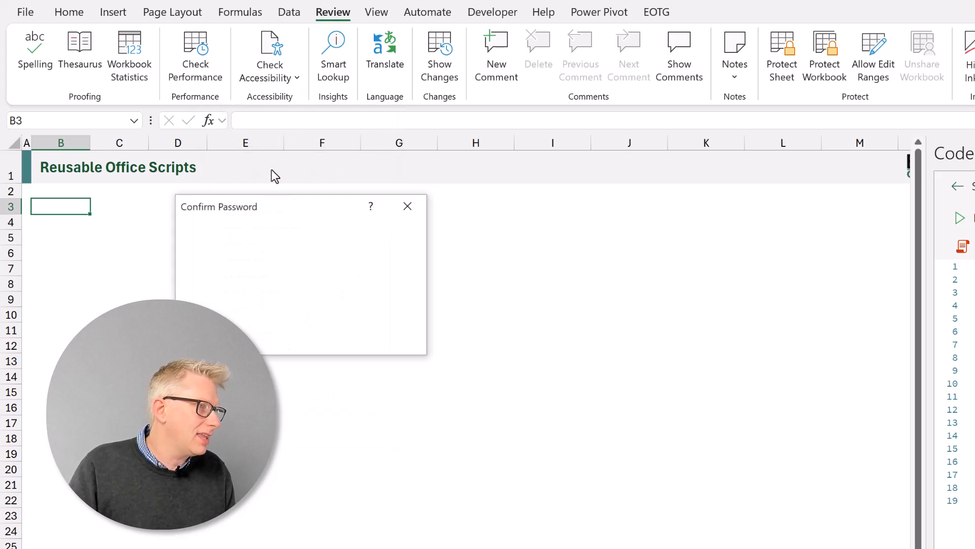
text(••)
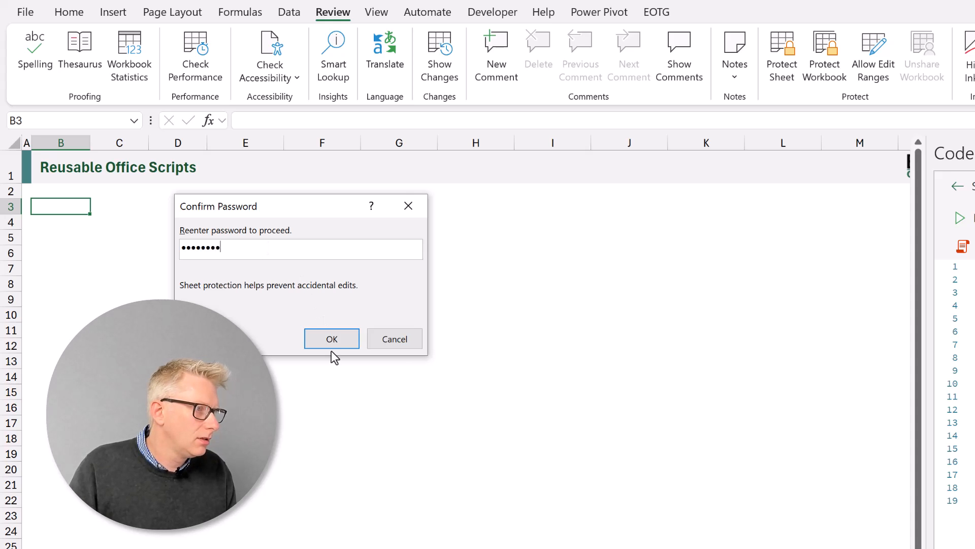
click(331, 338)
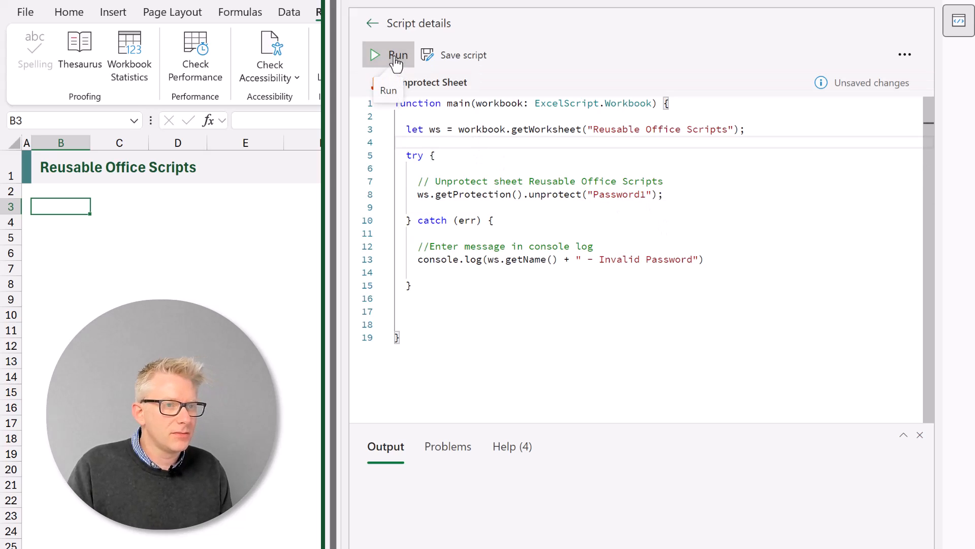
Test-run to log "Reusable Office Scripts - Invalid Password", then restore the unprotect password to "Password".
click(389, 55)
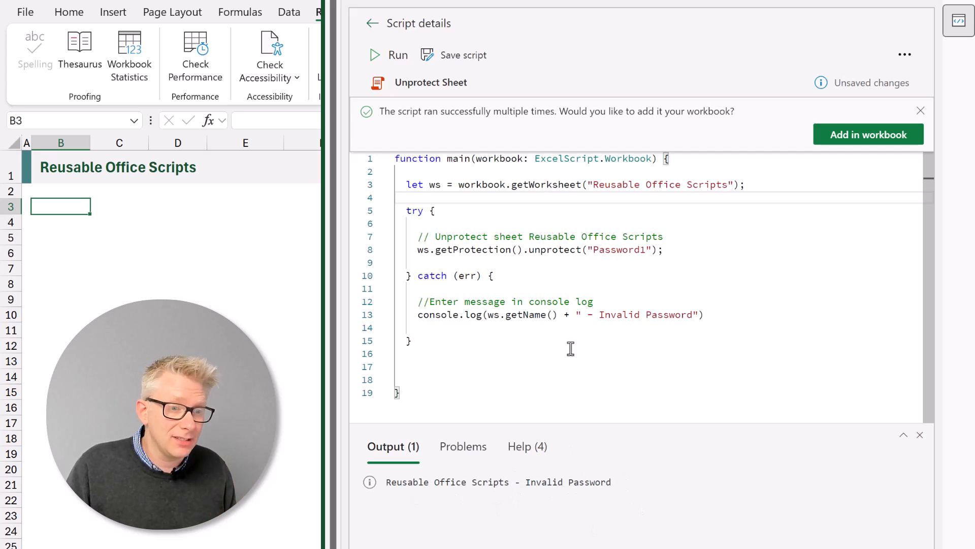
click(921, 111)
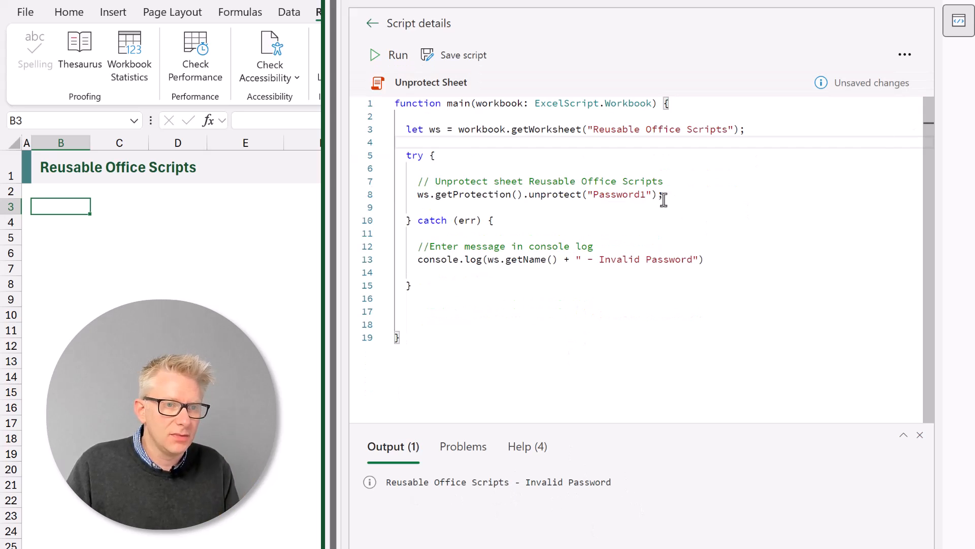
key(Backspace)
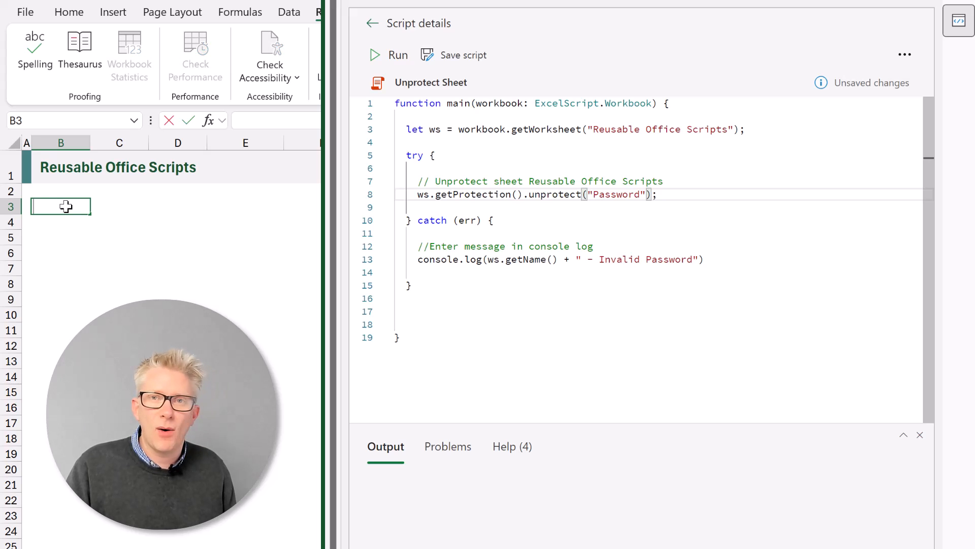
click(406, 142)
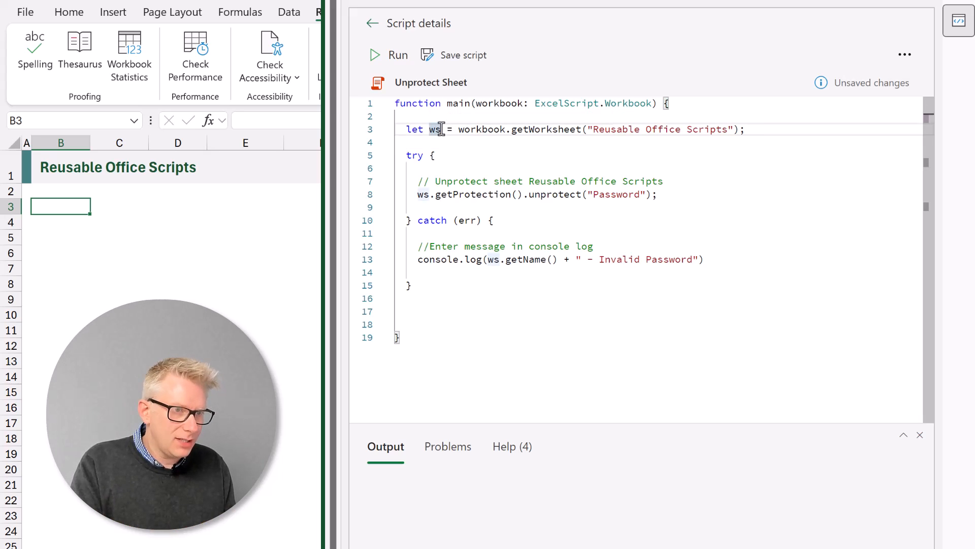
Gather all worksheets into wsArr replacing the single-sheet lookup, and begin for (i = 0;.
text(Arr)
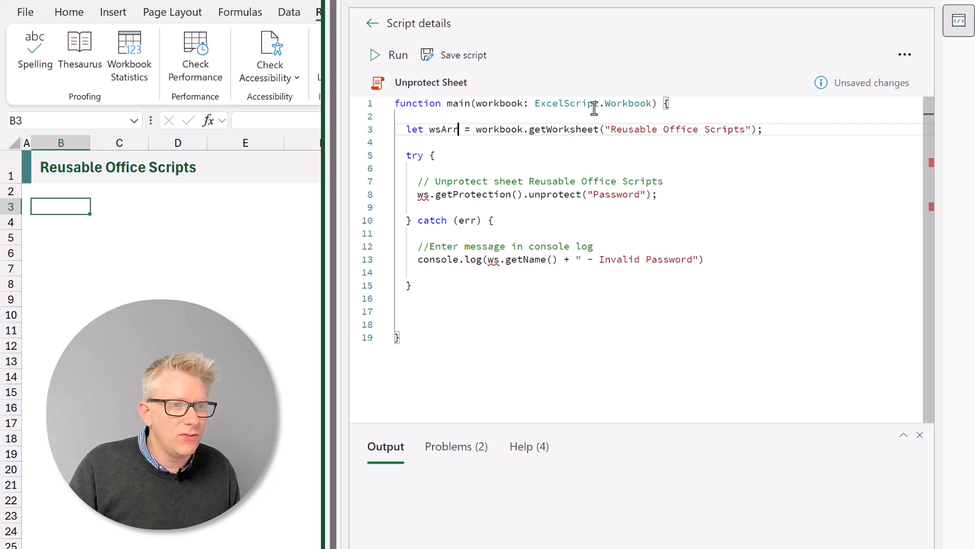
double_click(668, 129)
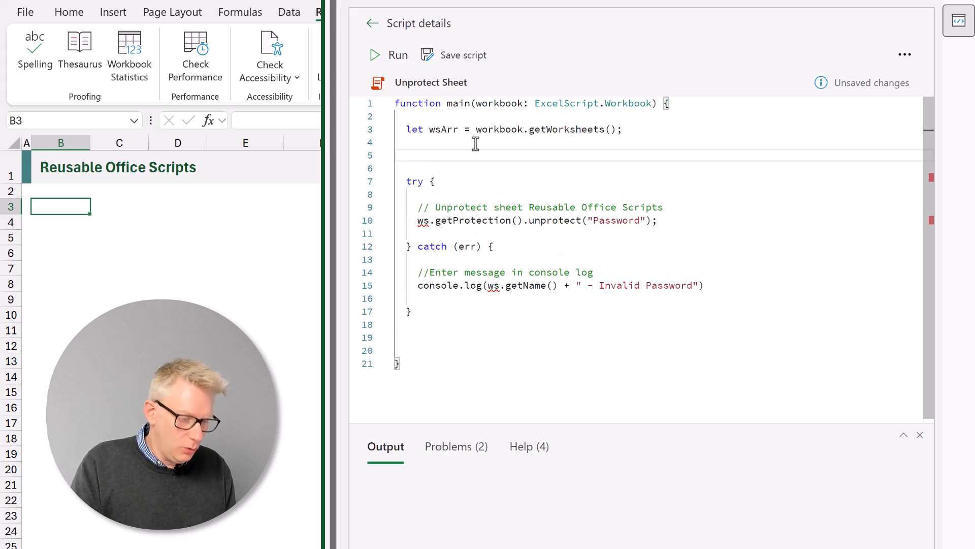
text(for( let)
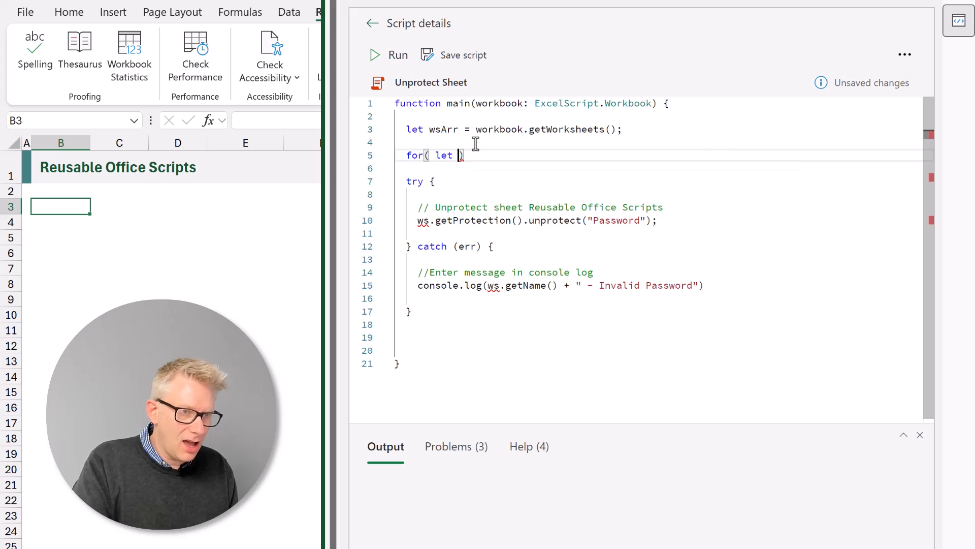
text(i =)
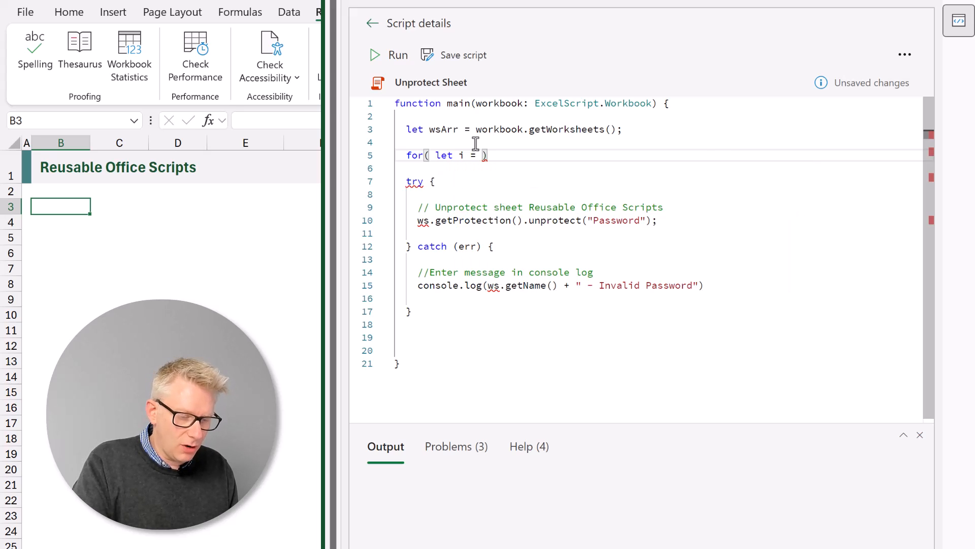
text(0;)
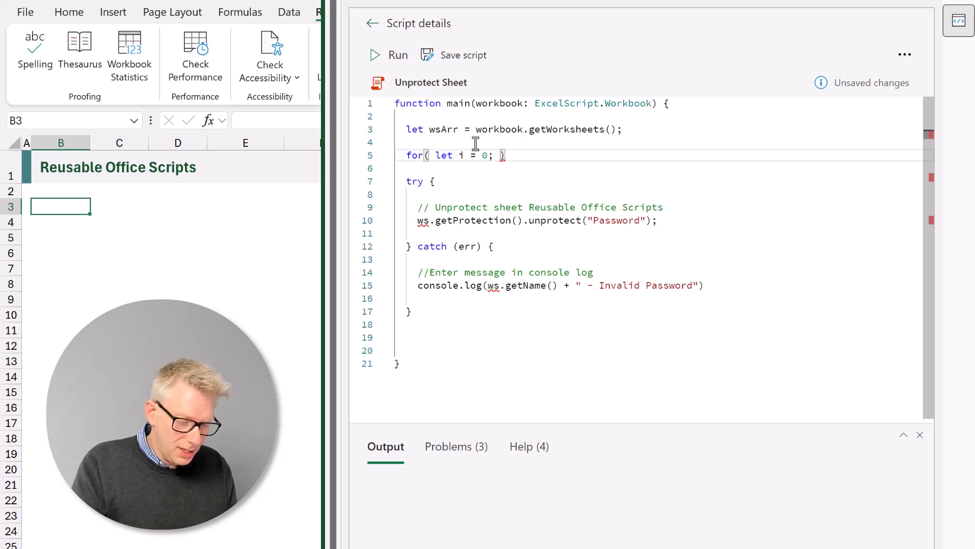
Complete the loop as i < wsArr.length; i++ with braces around the try/catch.
text(i)
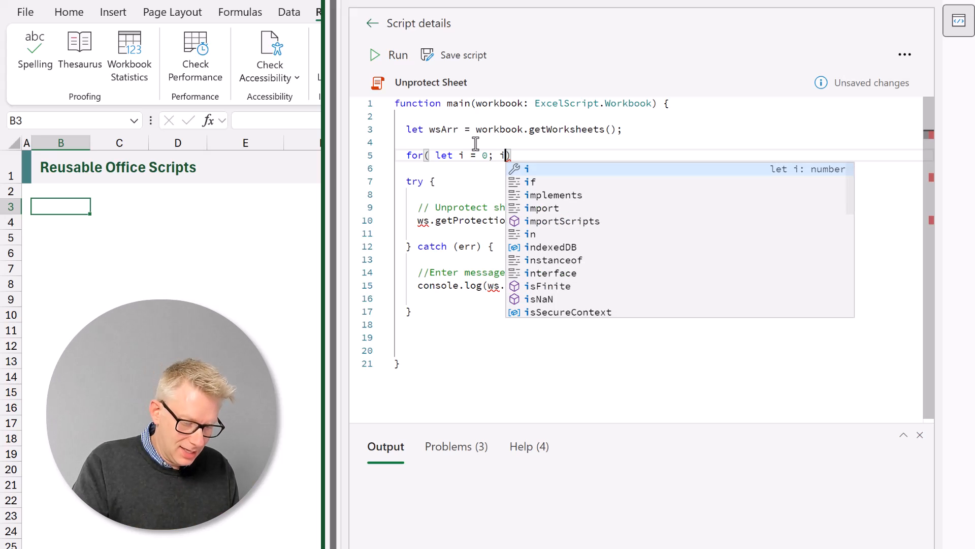
text(< wsArr.)
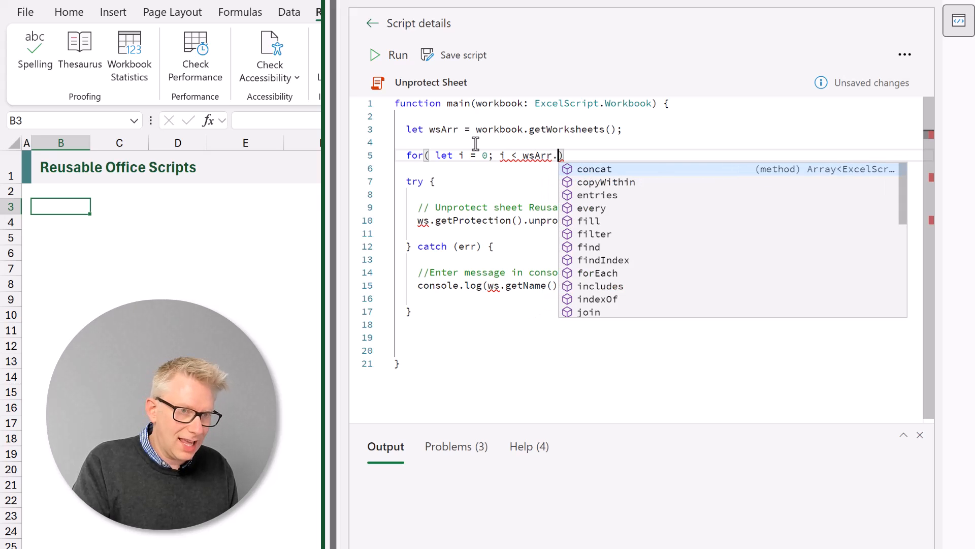
text(length)
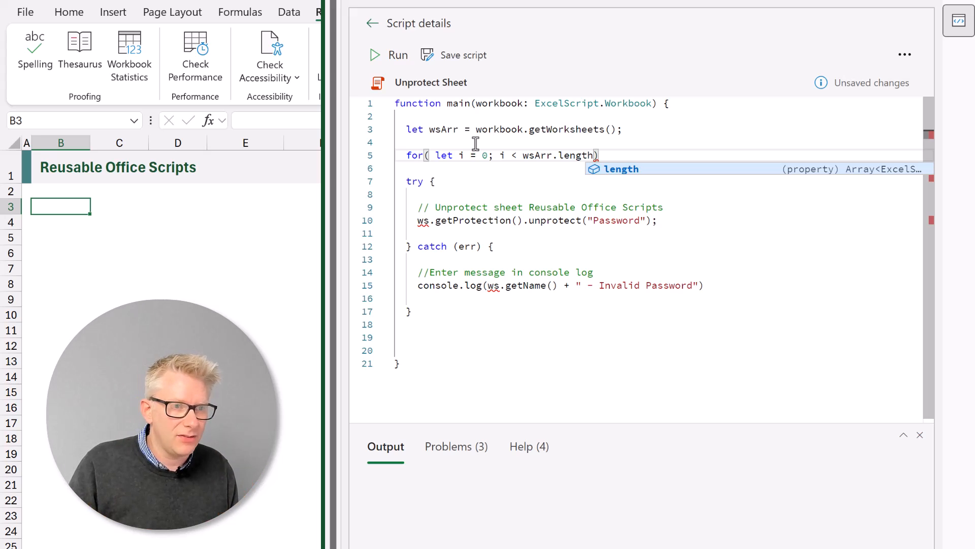
text(;)
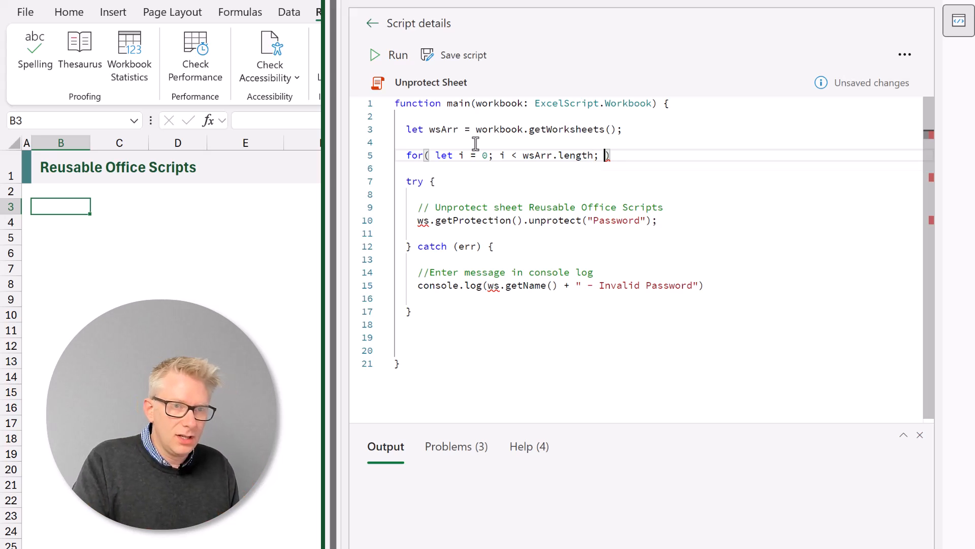
text(i)
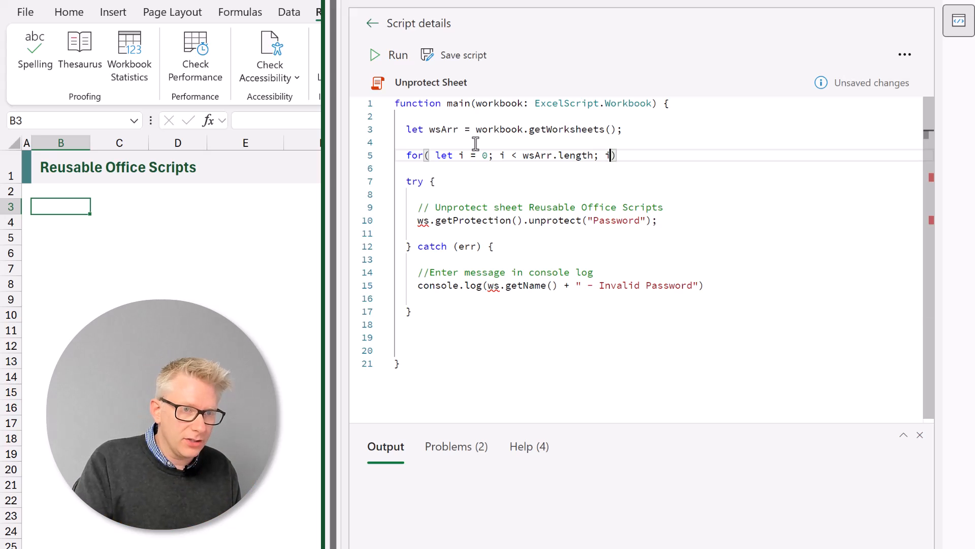
text(++)
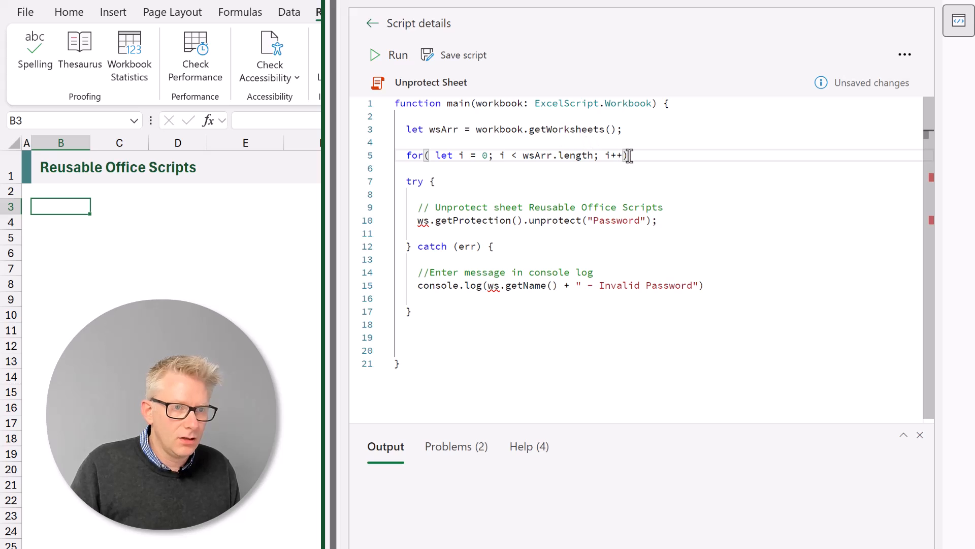
text({})
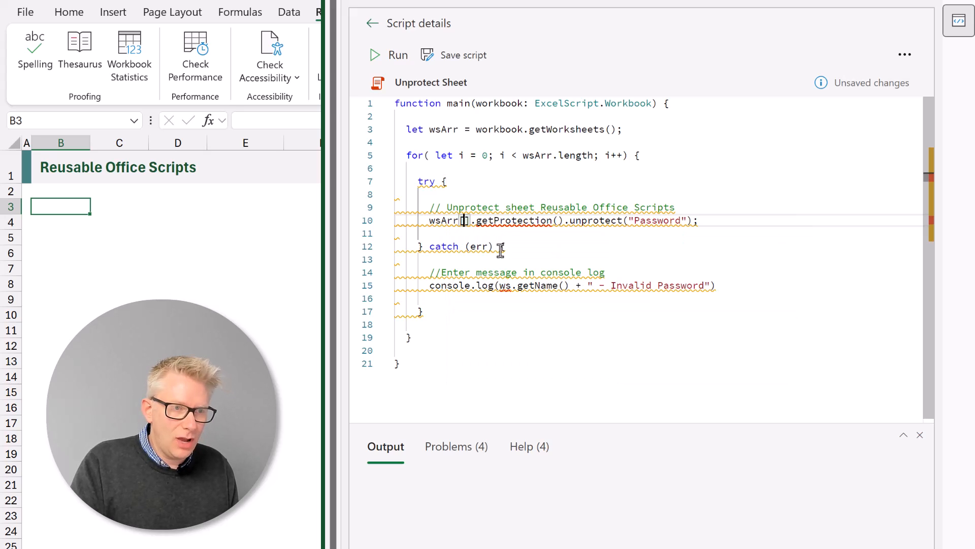
Replace ws with wsArr[i] in the unprotect call and the console.log line.
text(i)
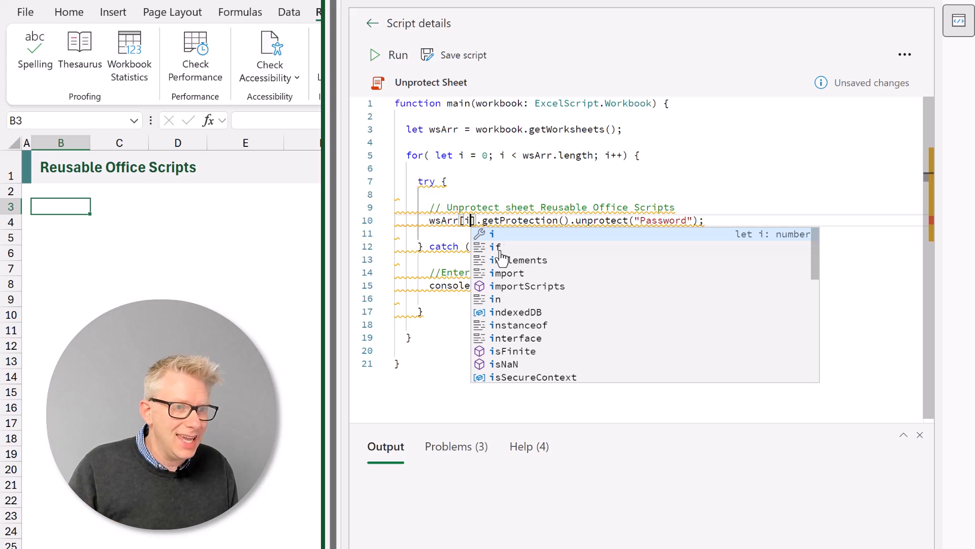
key(Escape)
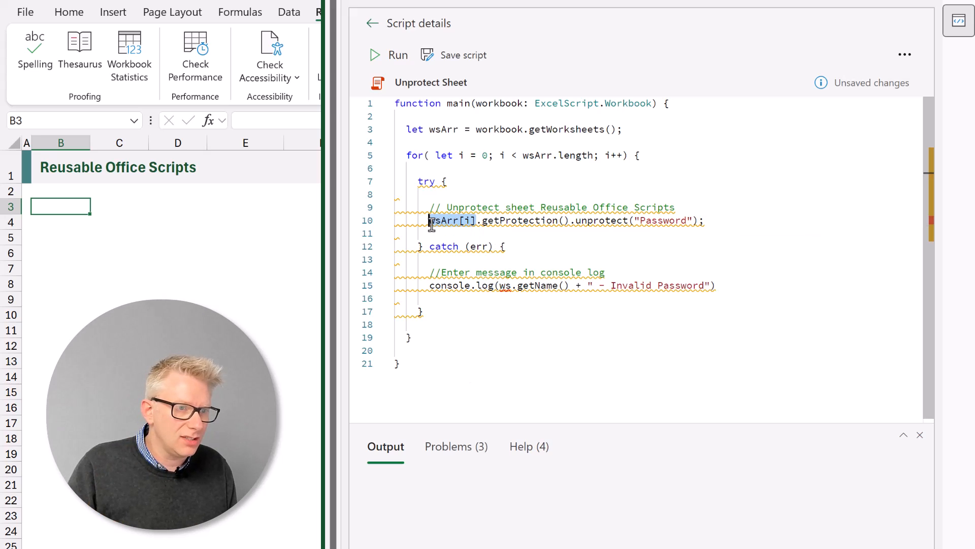
mouse_move(447, 284)
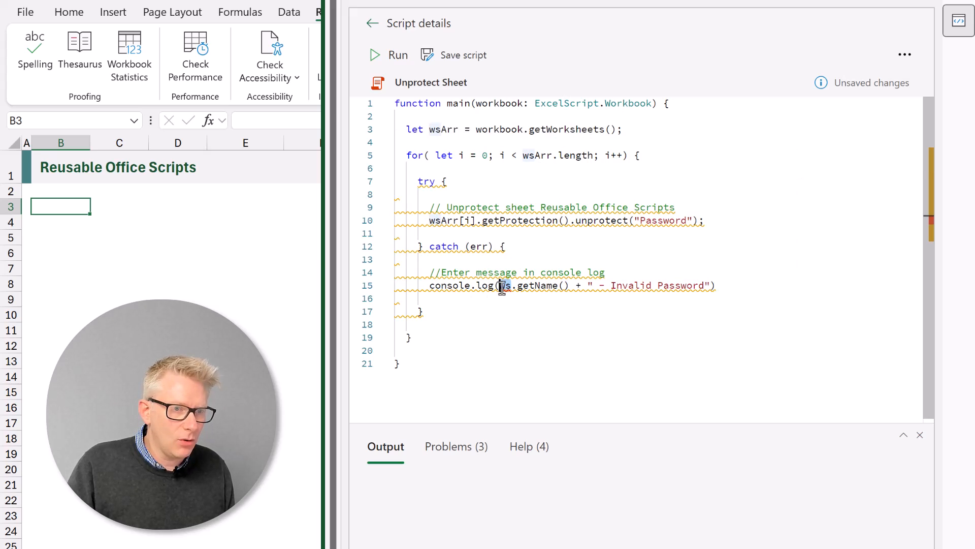
text(wsArr[i])
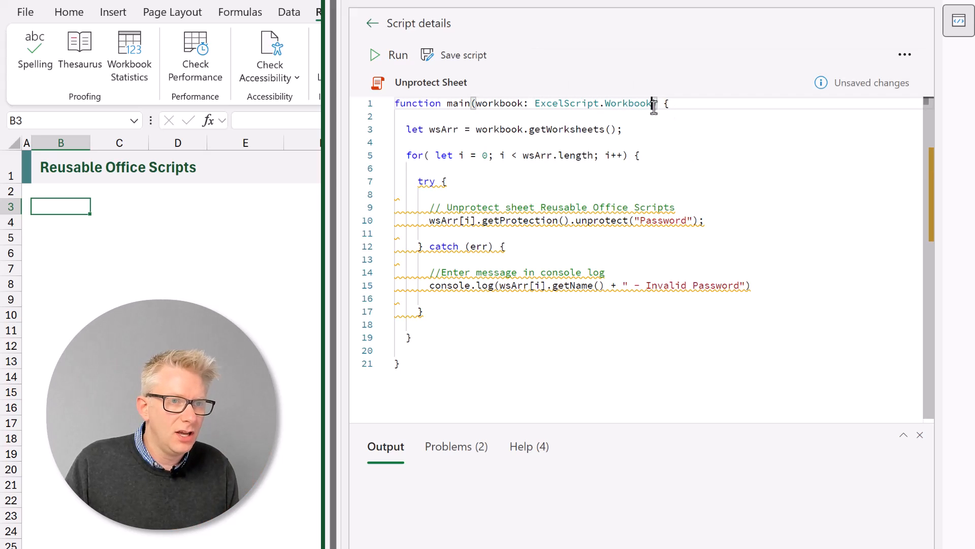
mouse_move(631, 104)
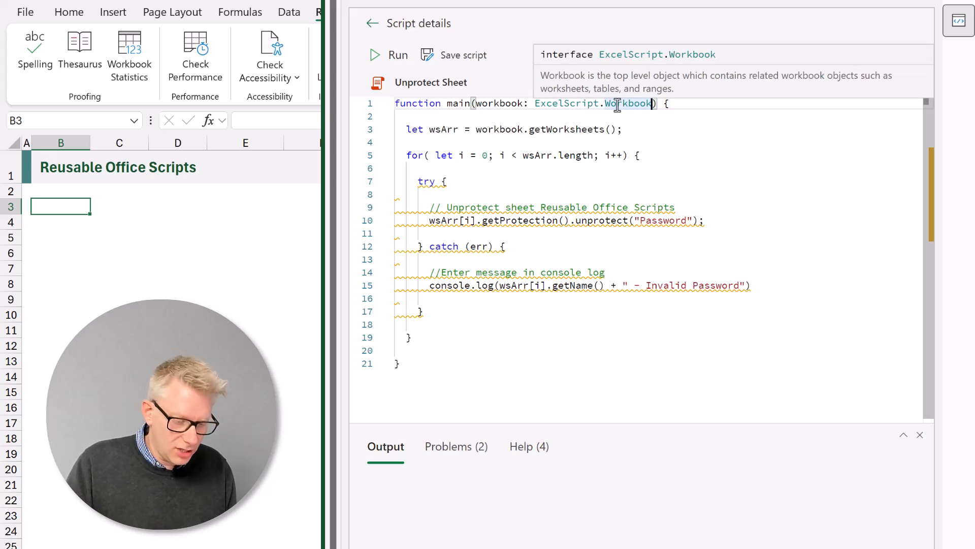
Add an optional 'password?: string' parameter to main and target the hard-coded "Password" for replacement.
text(,)
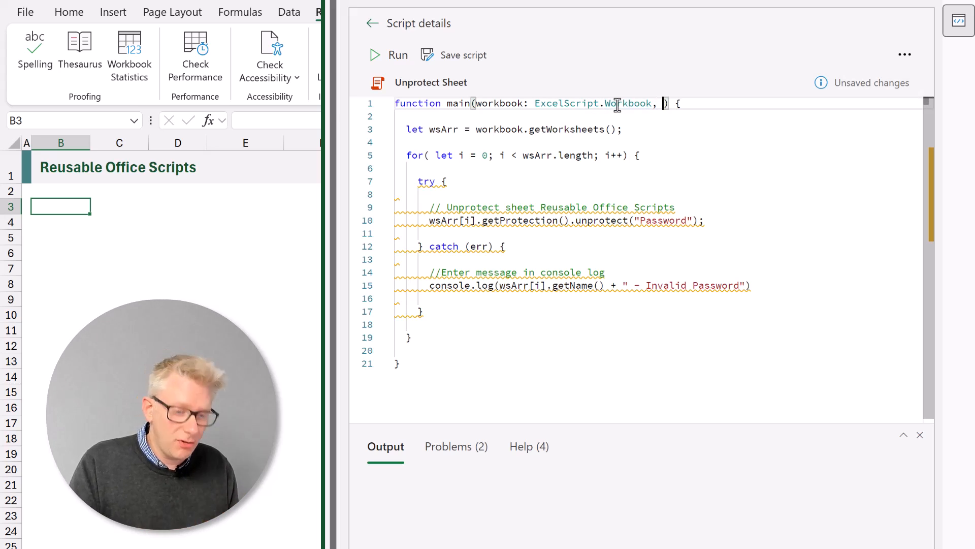
text(password: s)
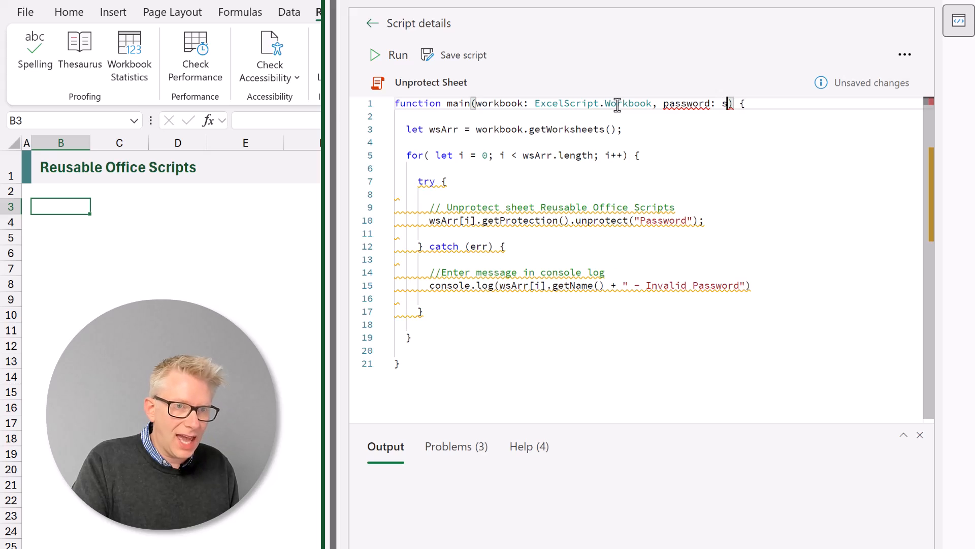
text(tring)
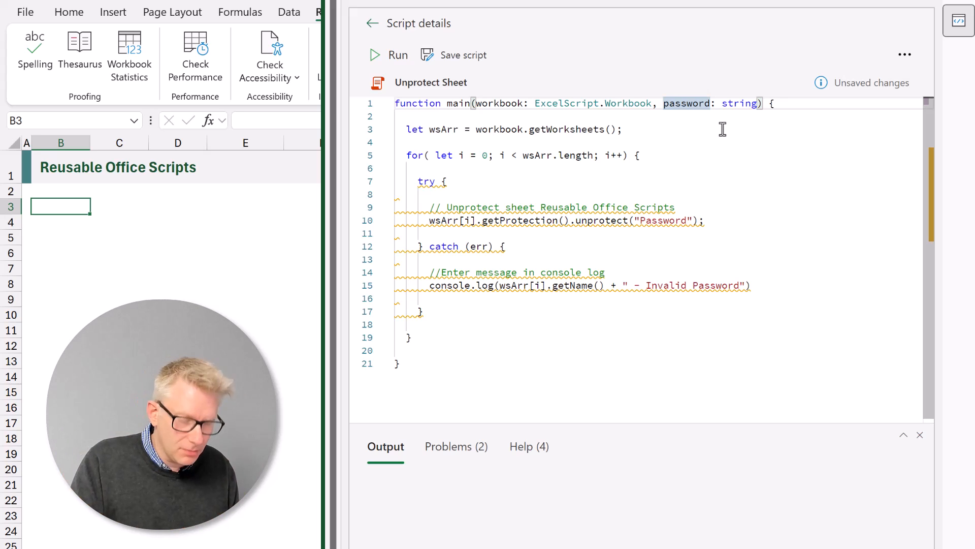
text(?)
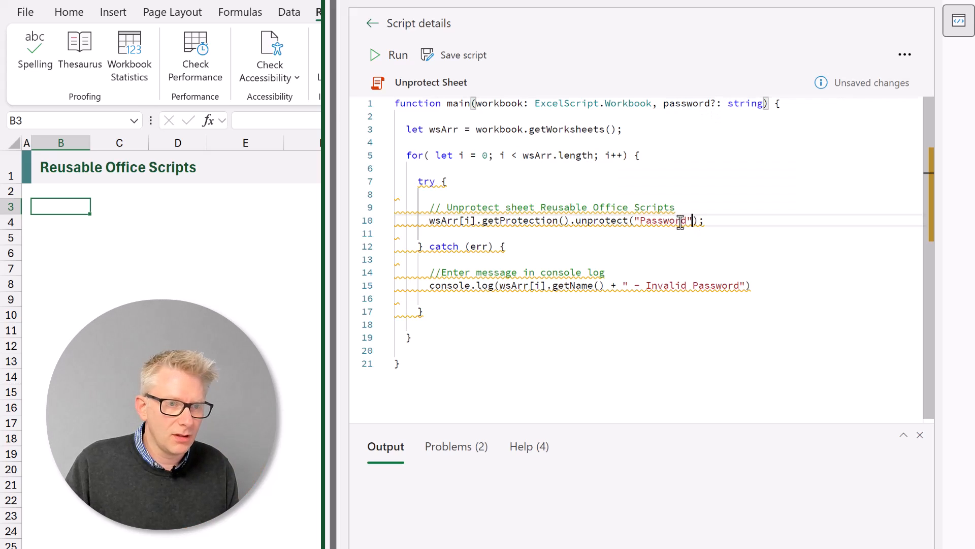
double_click(662, 220)
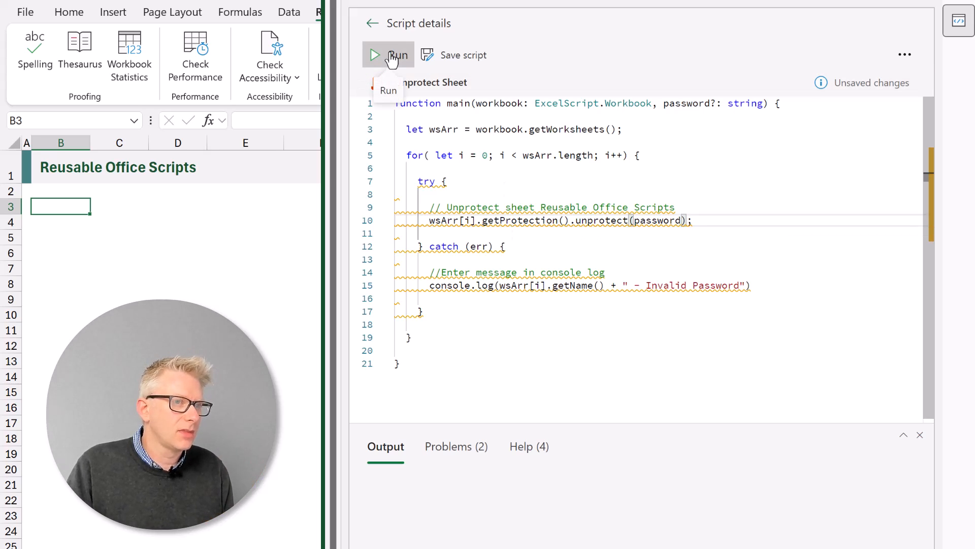
click(388, 55)
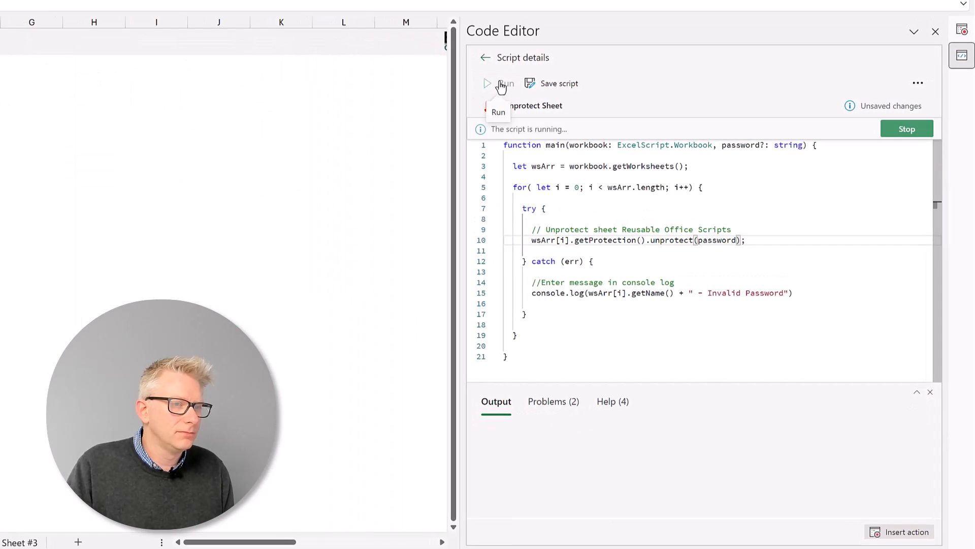
click(499, 83)
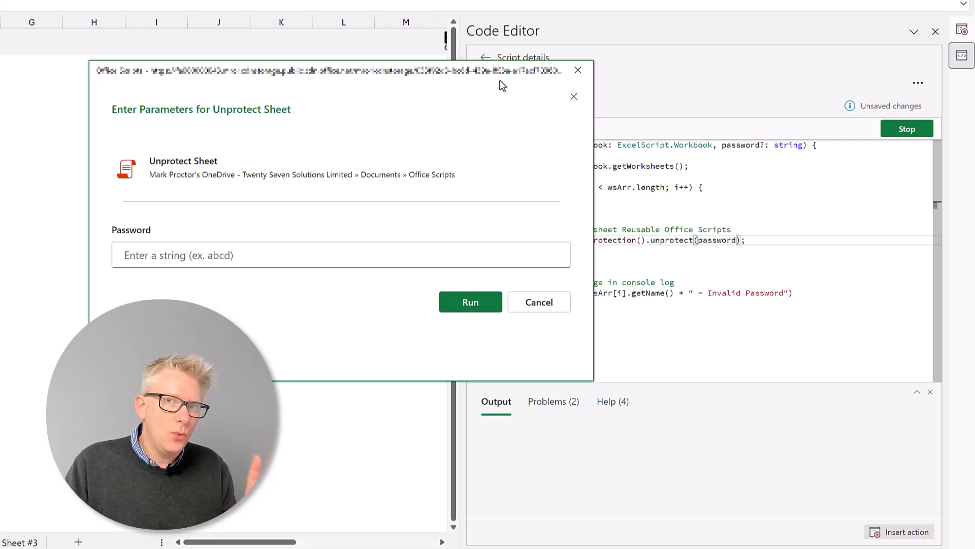
click(340, 254)
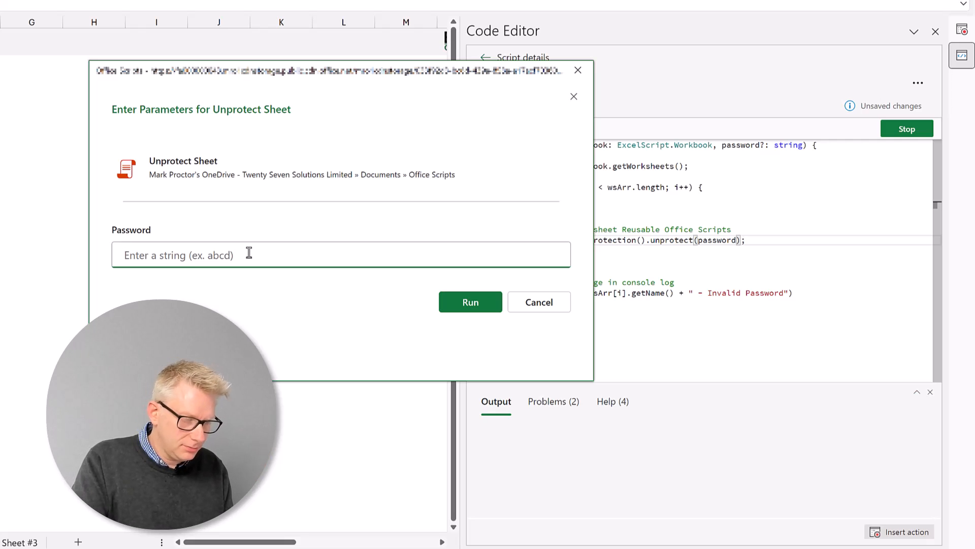
text(Password)
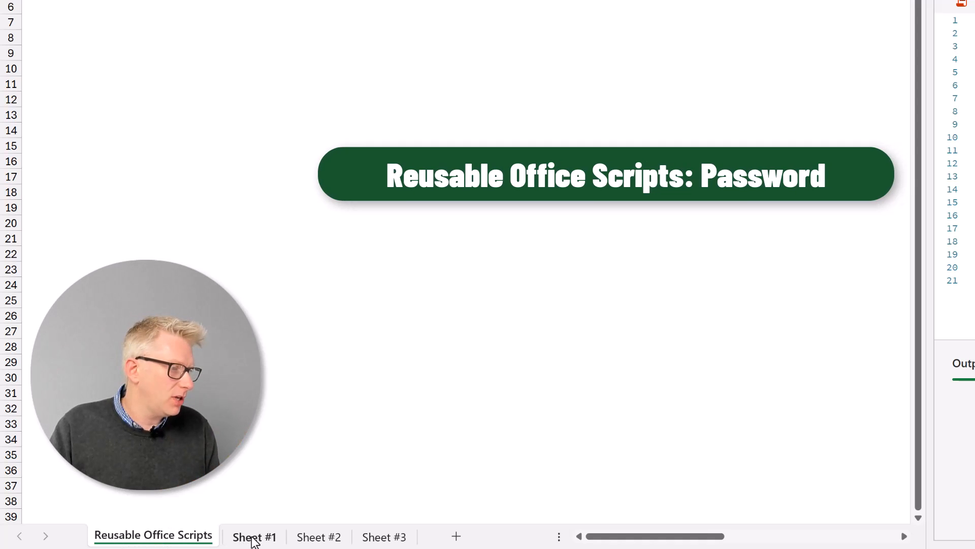
Check Sheet #1, #2 and #3, then save the edited Unprotect Sheet script.
click(253, 536)
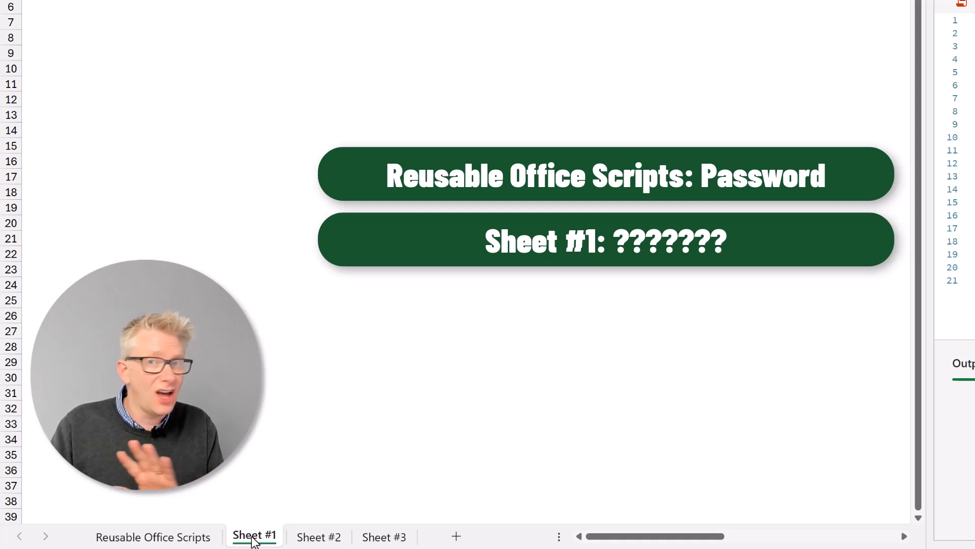
click(318, 537)
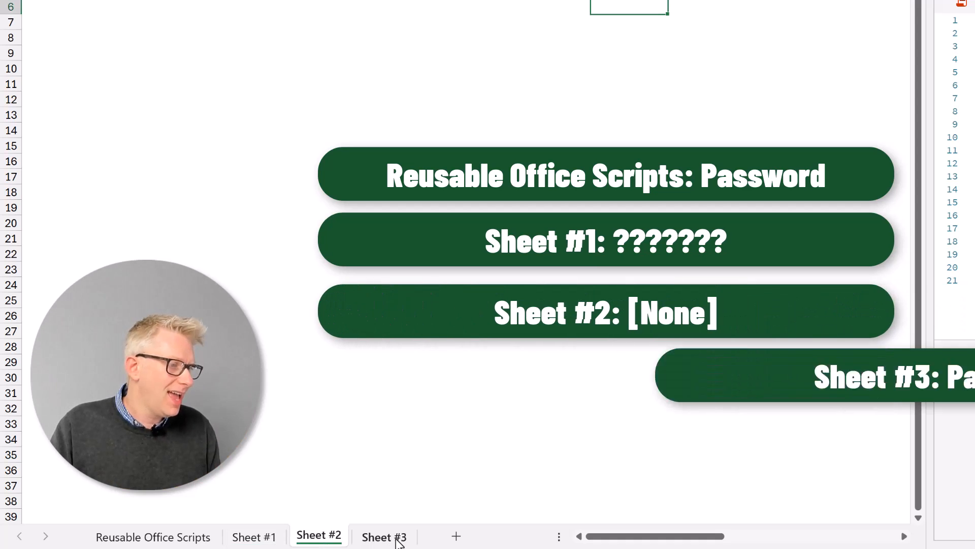
click(383, 537)
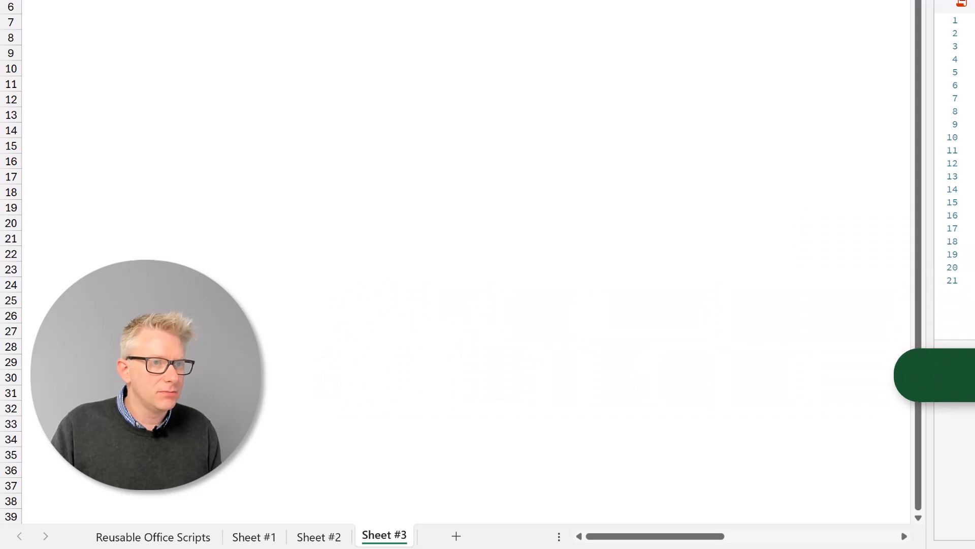
click(958, 59)
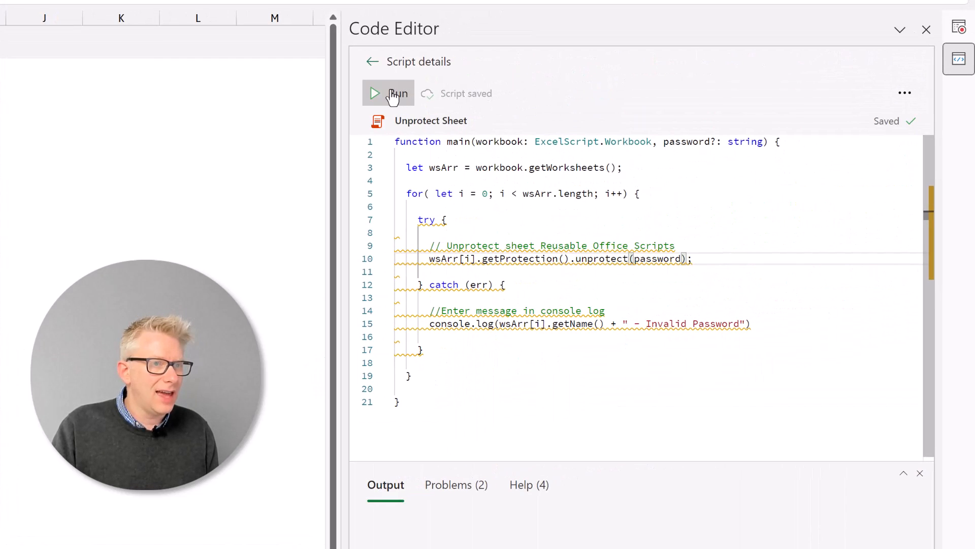
Run the saved script again with 'Password', which logs 'Sheet #1 - Invalid Password'.
click(375, 93)
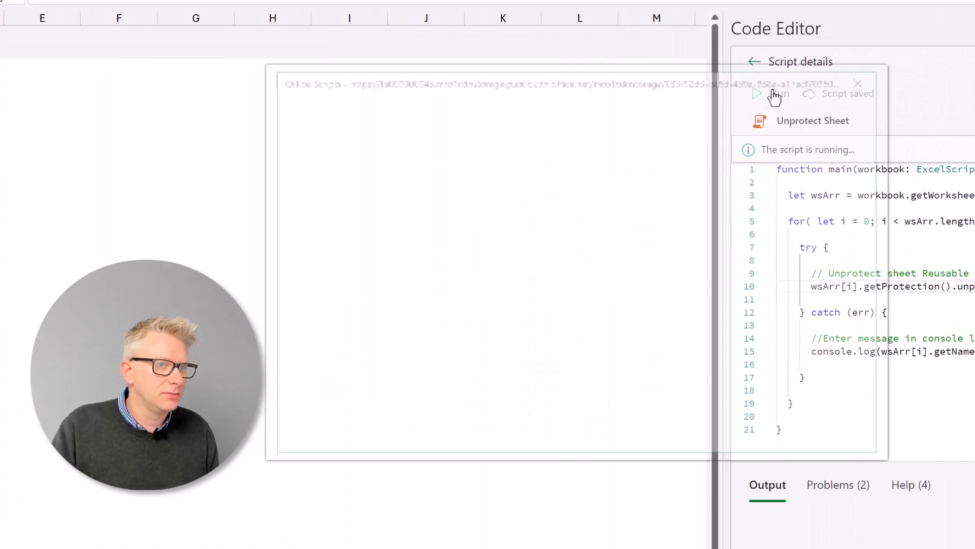
click(758, 93)
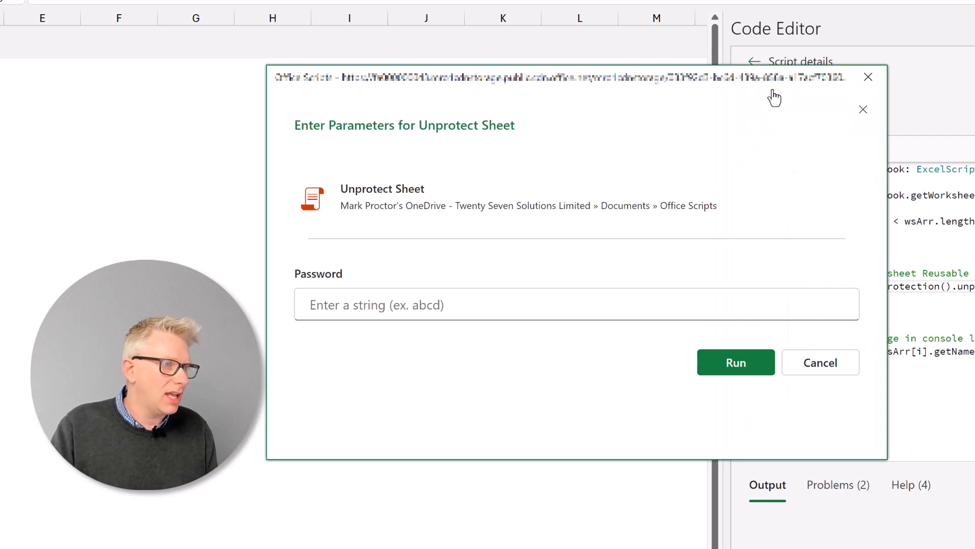
click(505, 304)
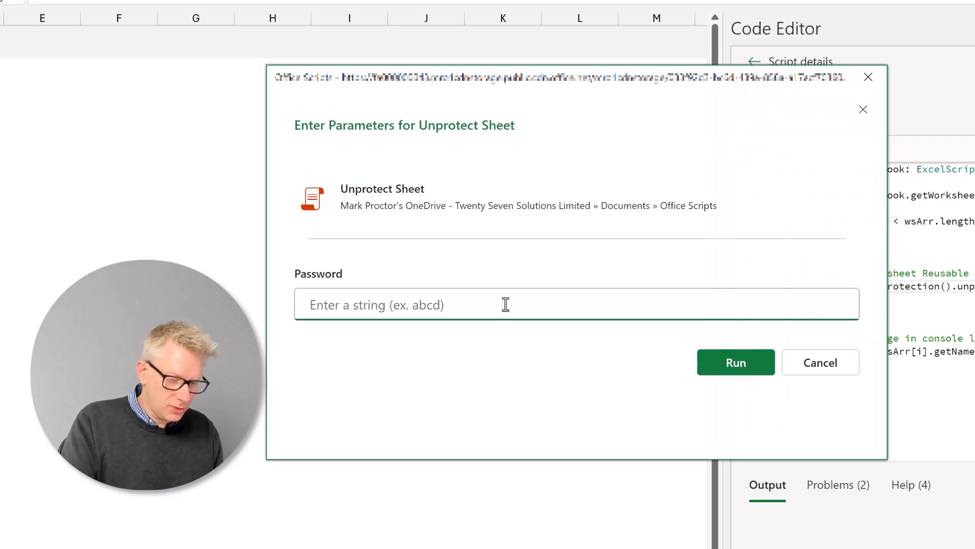
text(Password)
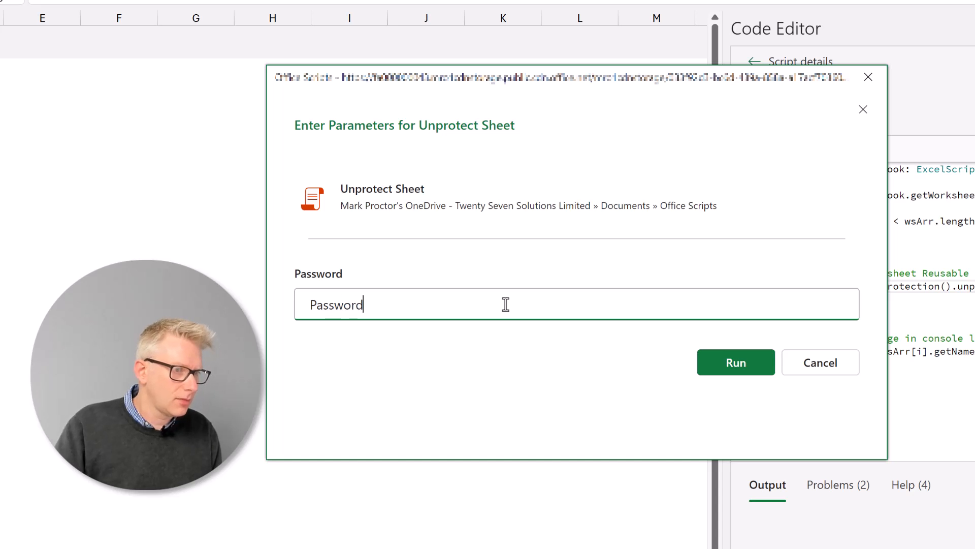
click(736, 362)
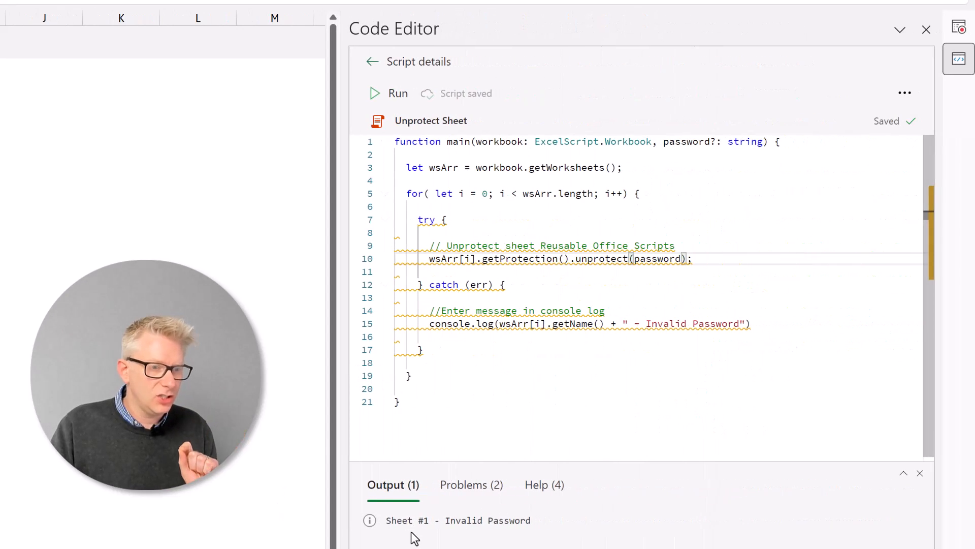
Select the 'Sheet #1 - Invalid Password' message line in the Output pane.
double_click(509, 521)
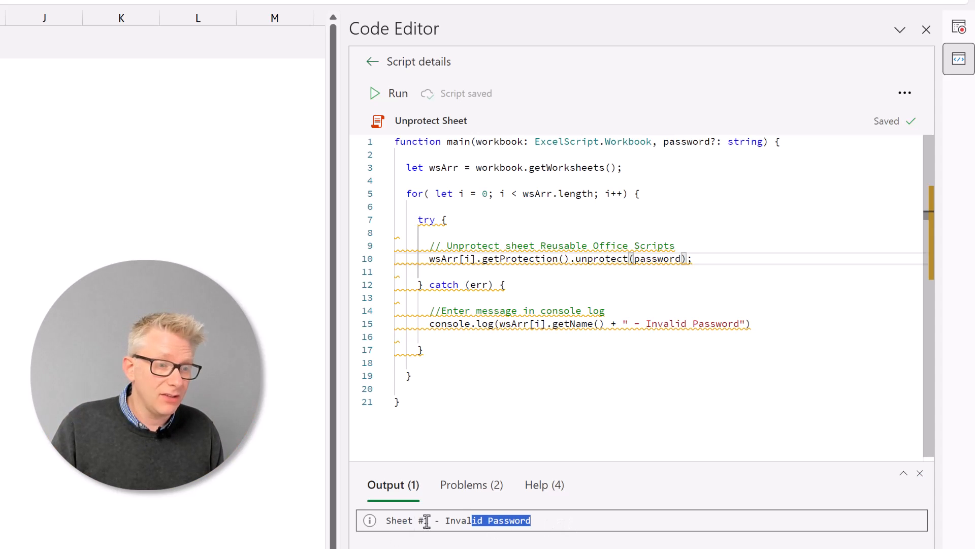
triple_click(458, 520)
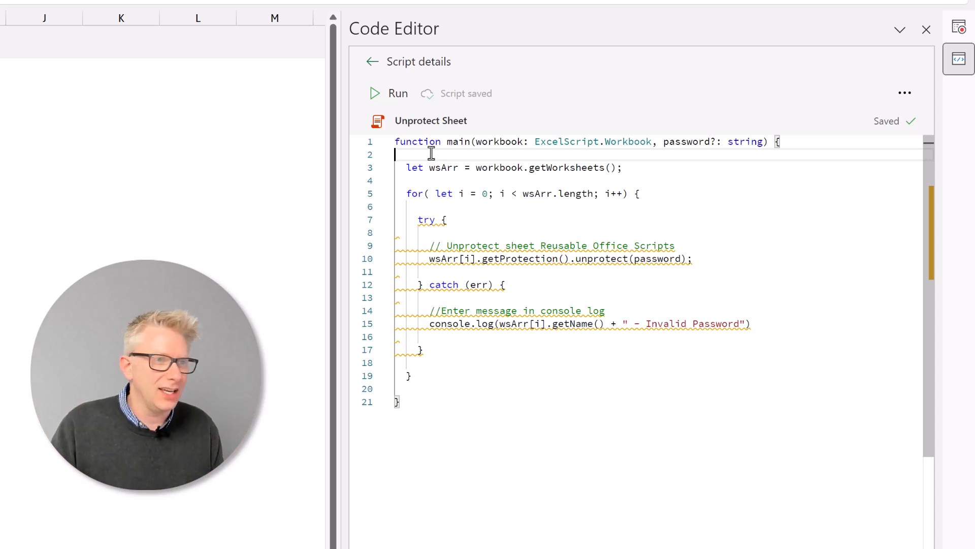
Show the script's details and start choosing a different save location folder.
click(431, 121)
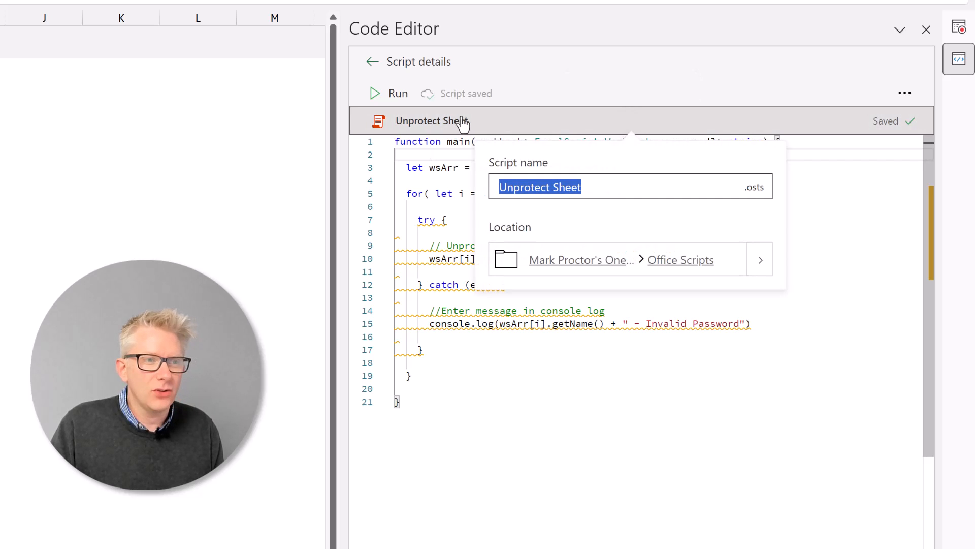
mouse_move(589, 272)
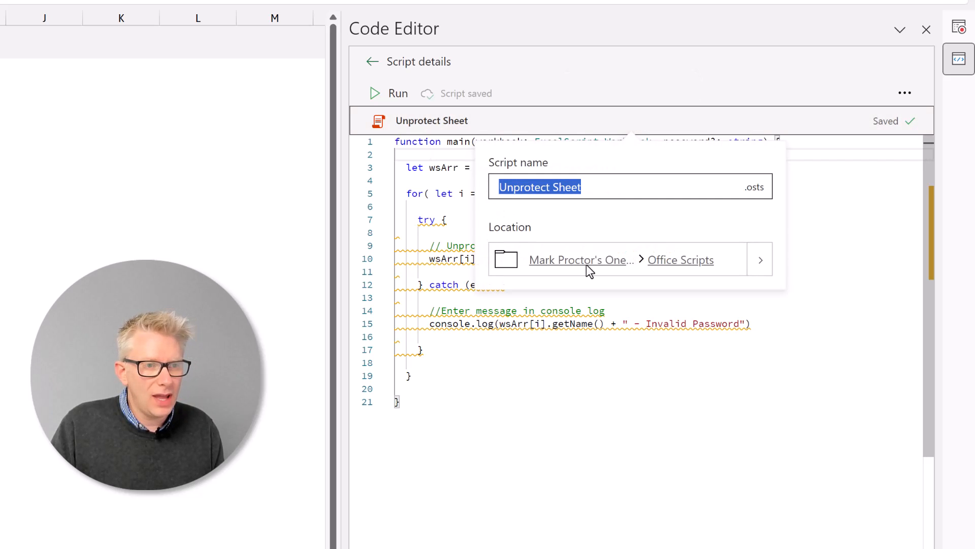
mouse_move(760, 259)
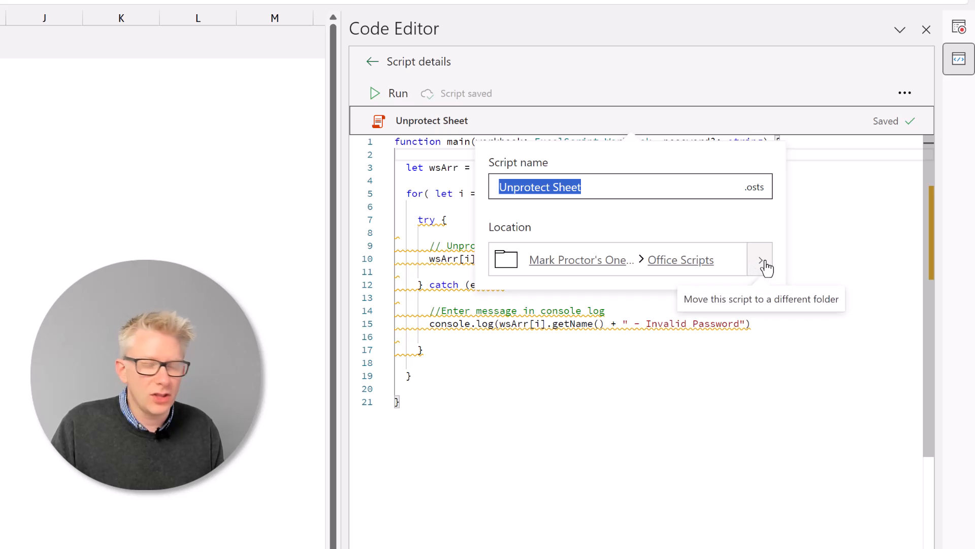
click(761, 259)
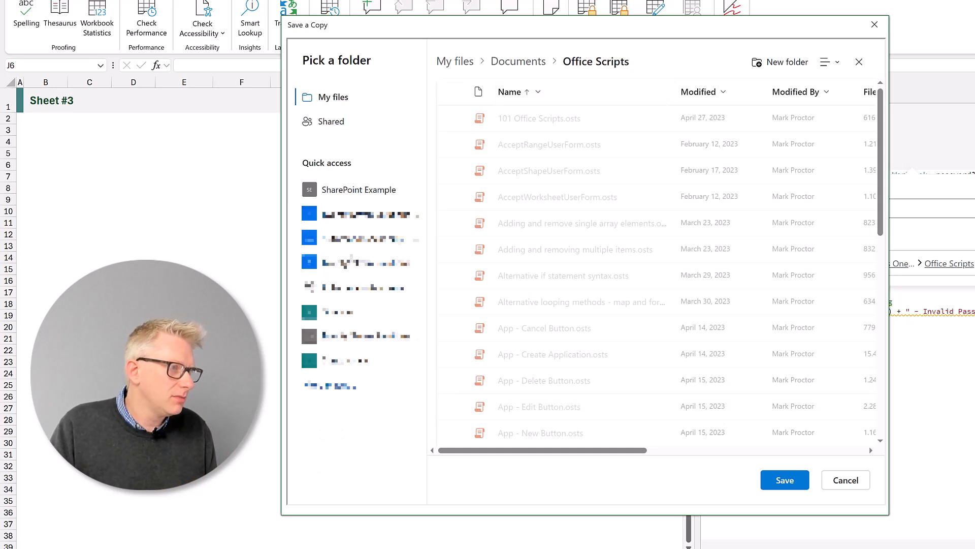
Save the script into the SharePoint Example site's Documents library.
click(359, 190)
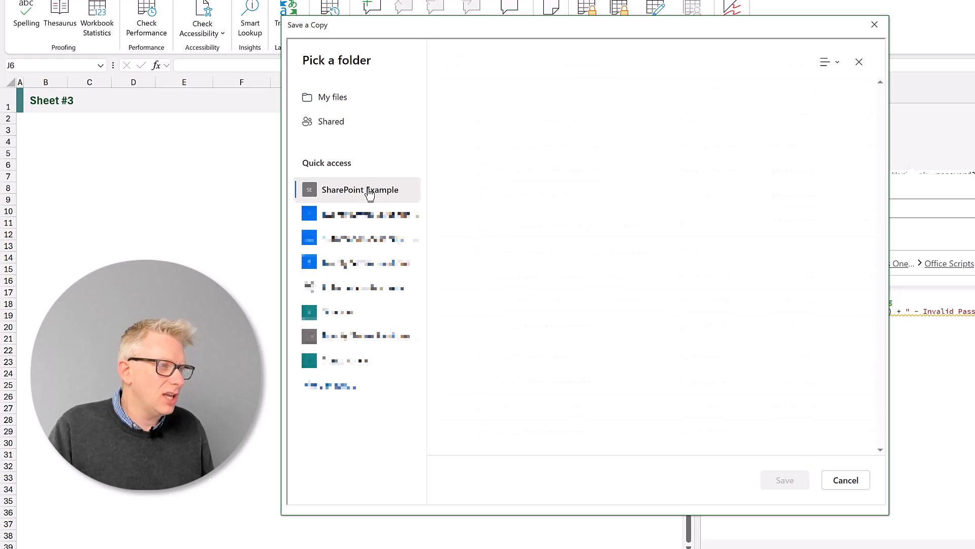
click(360, 190)
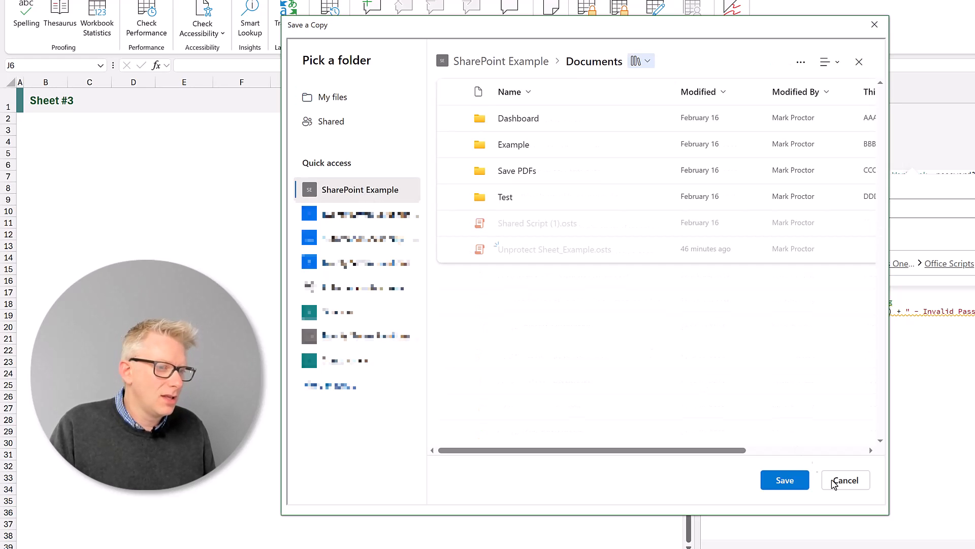
click(784, 480)
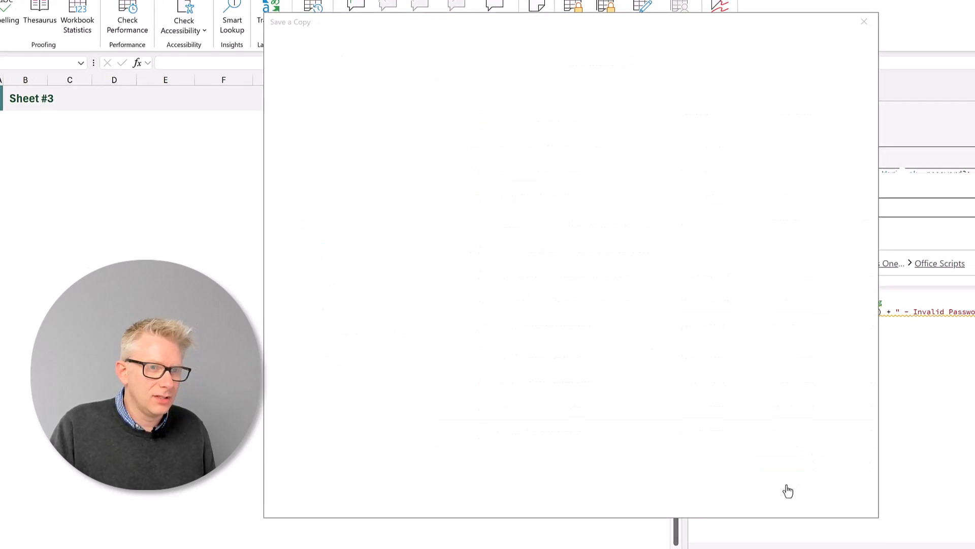
click(780, 259)
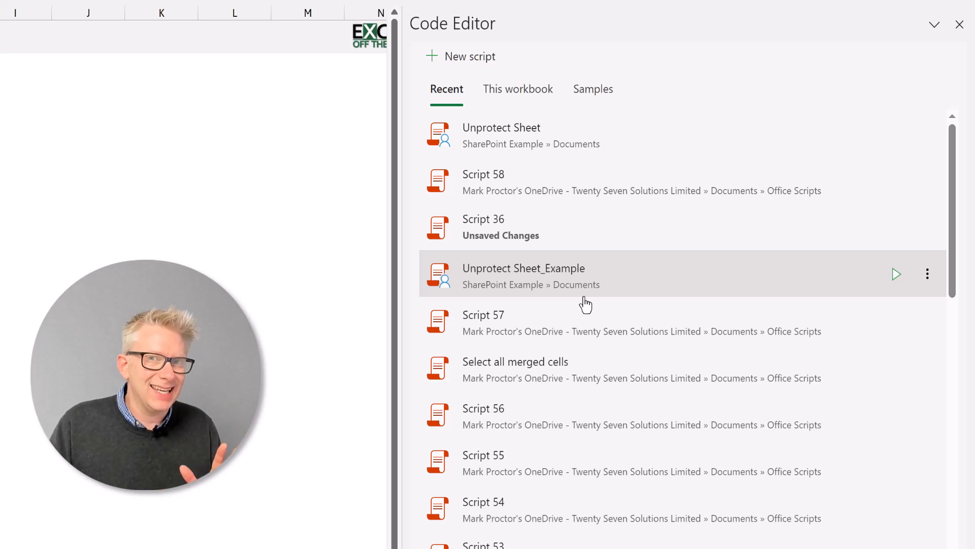
Locate and show details of the SharePoint-saved Unprotect Sheet script in the Recent scripts list.
scroll(down, 3)
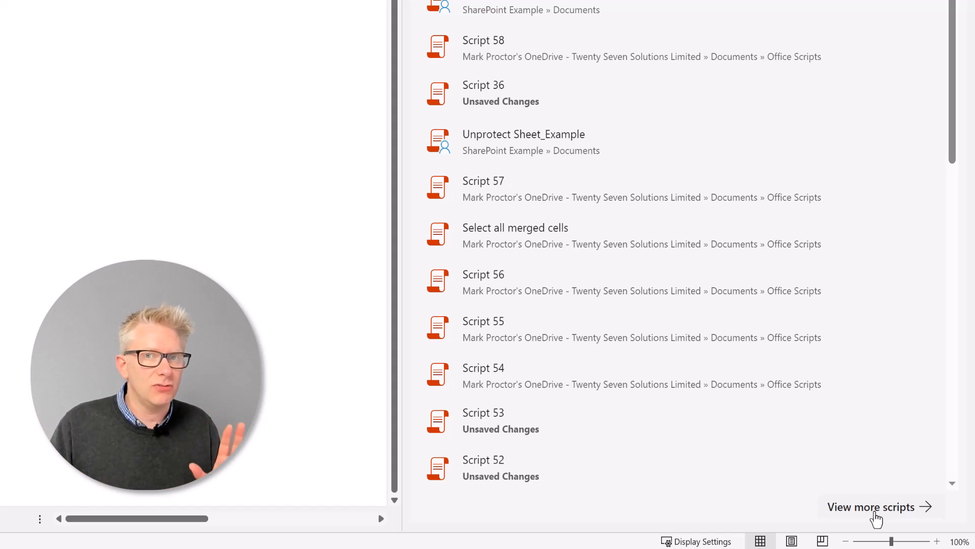
click(870, 506)
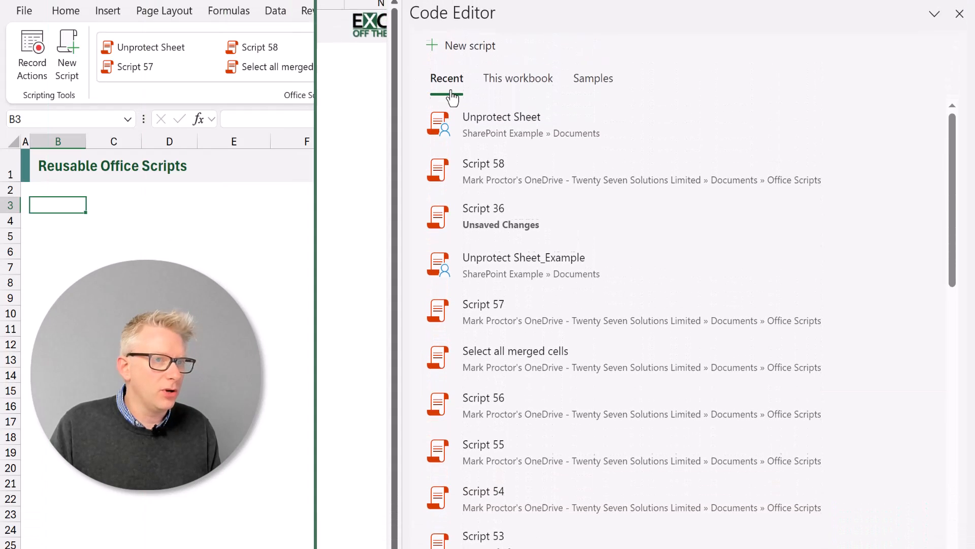
click(501, 117)
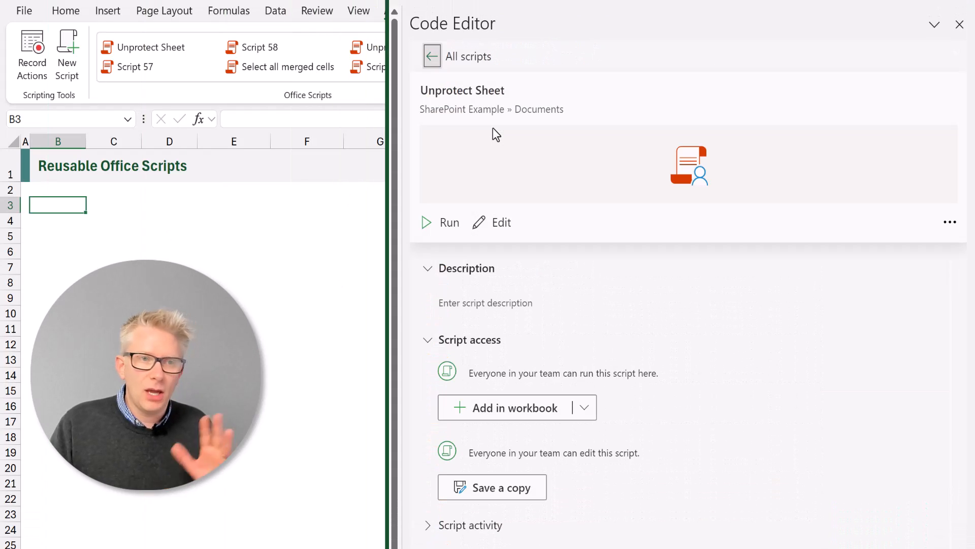
mouse_move(484, 246)
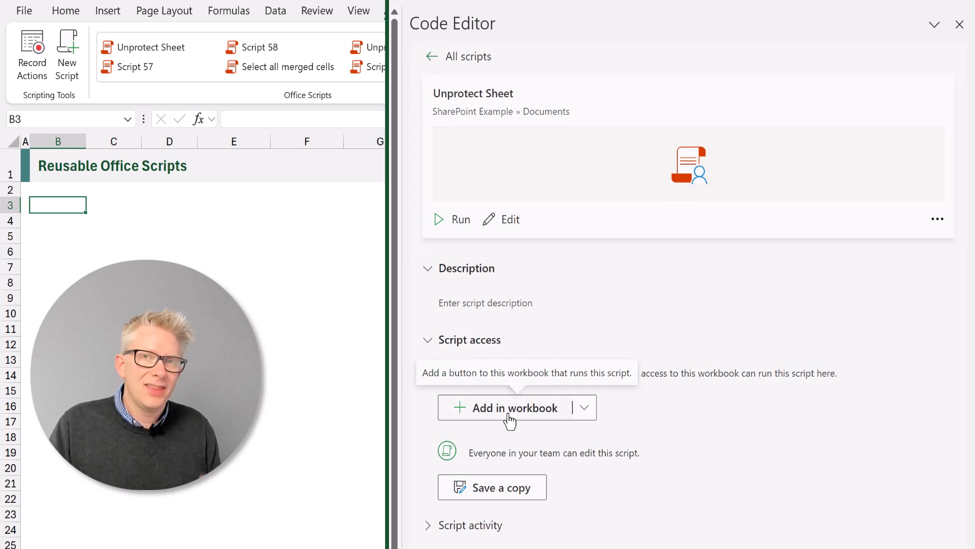
Add an Unprotect Sheet button to the workbook via 'Add in workbook' and review the other linking options.
click(512, 407)
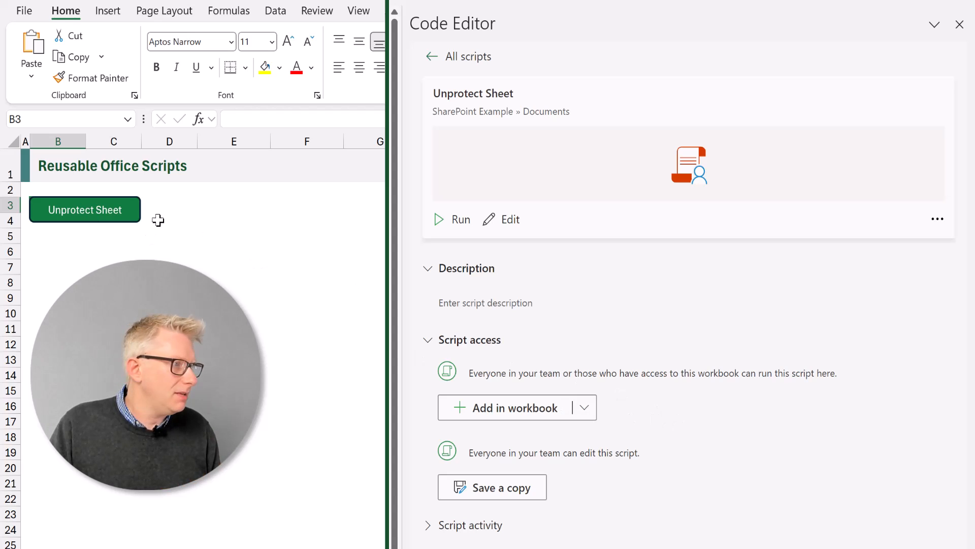
click(84, 209)
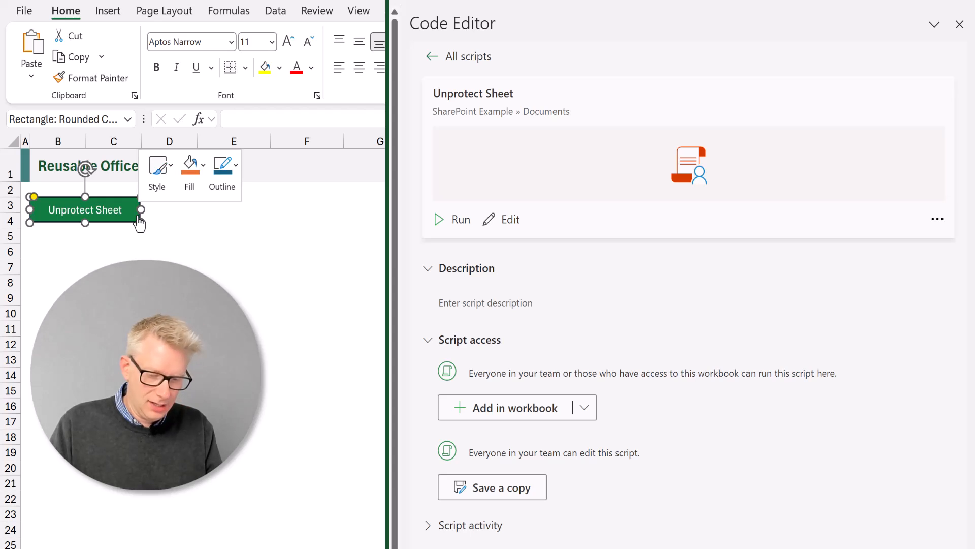
click(58, 204)
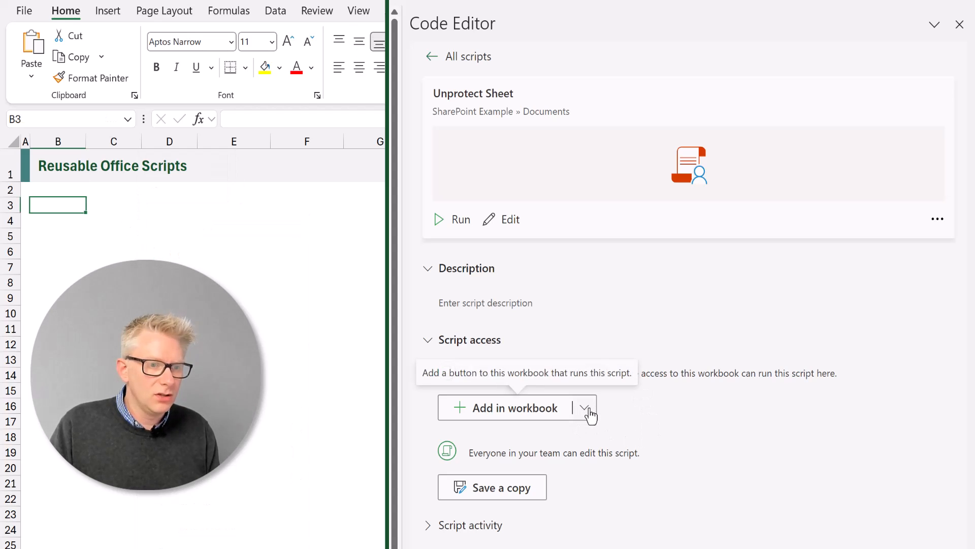
click(585, 407)
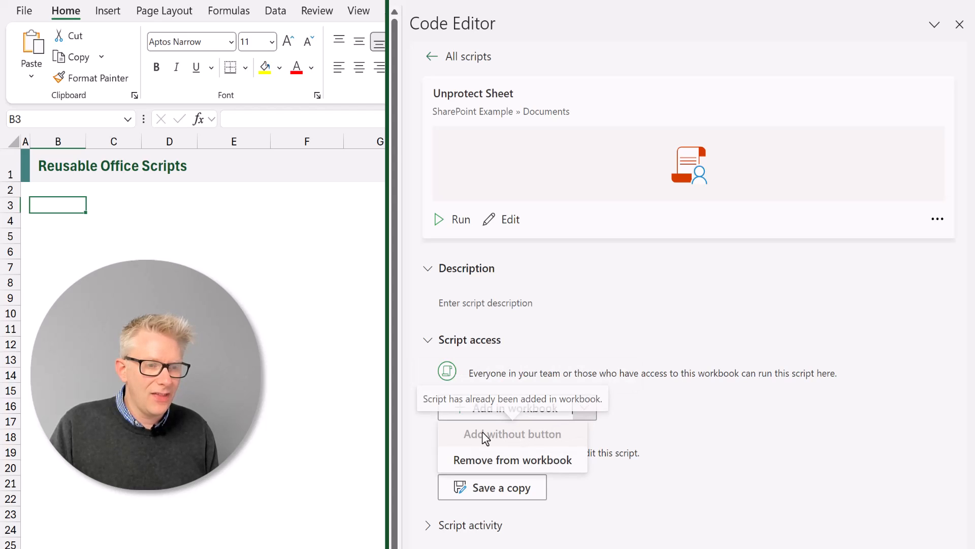
mouse_move(557, 434)
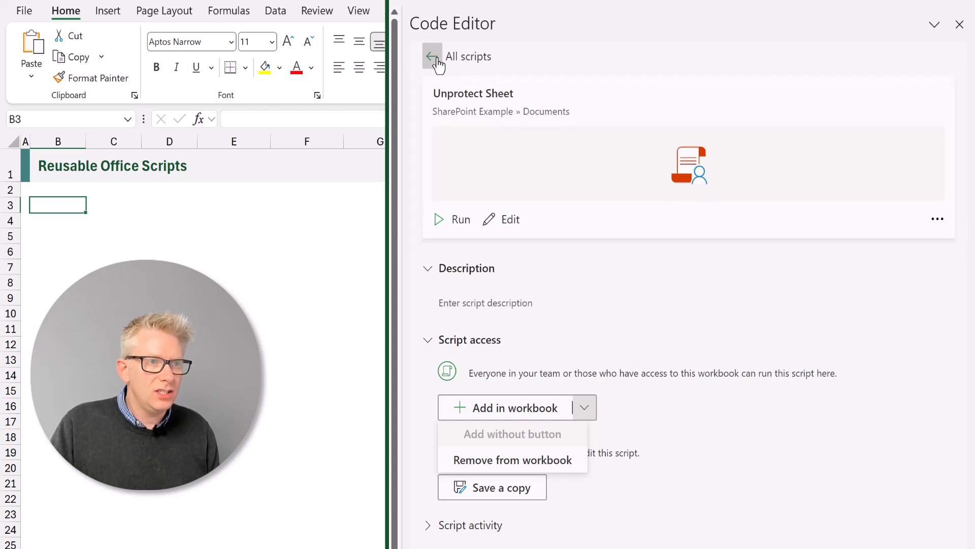
click(432, 55)
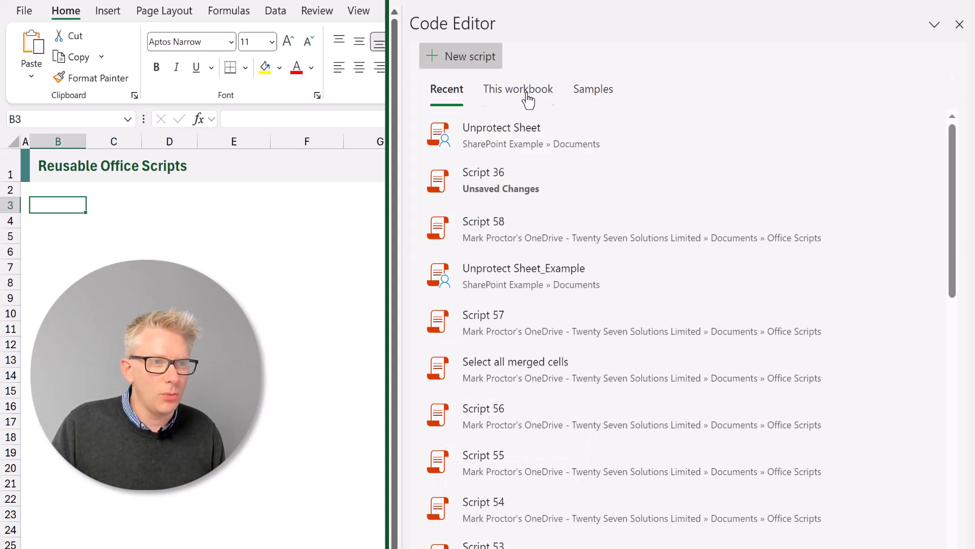
click(518, 89)
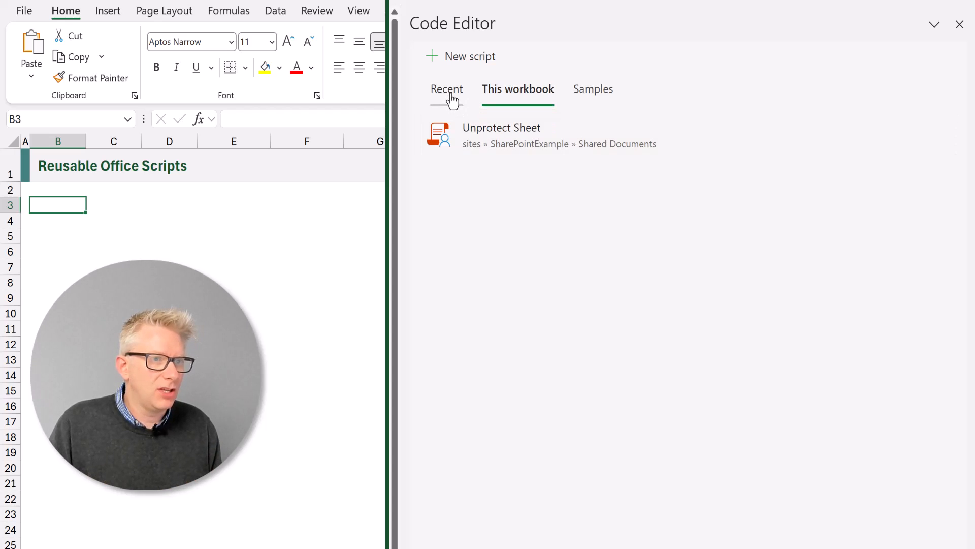
click(501, 129)
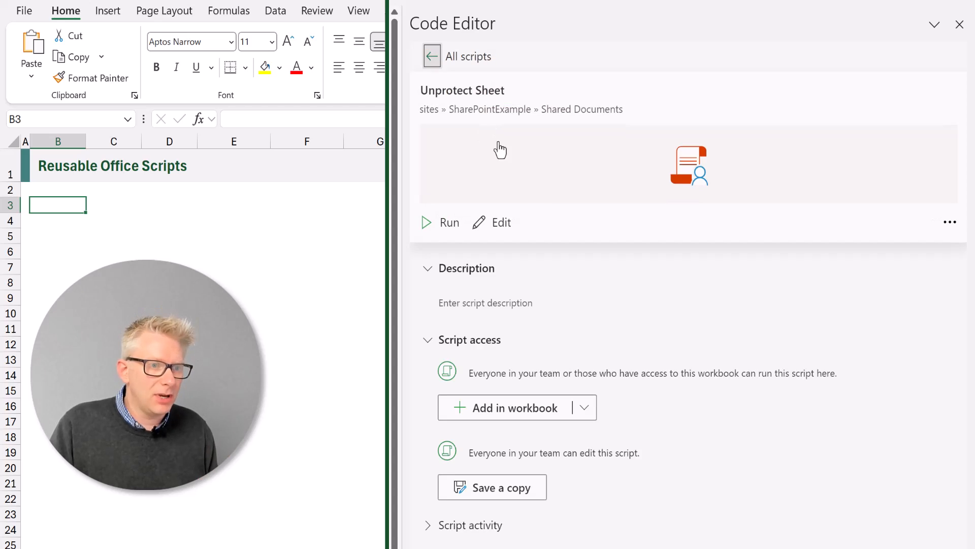
click(515, 407)
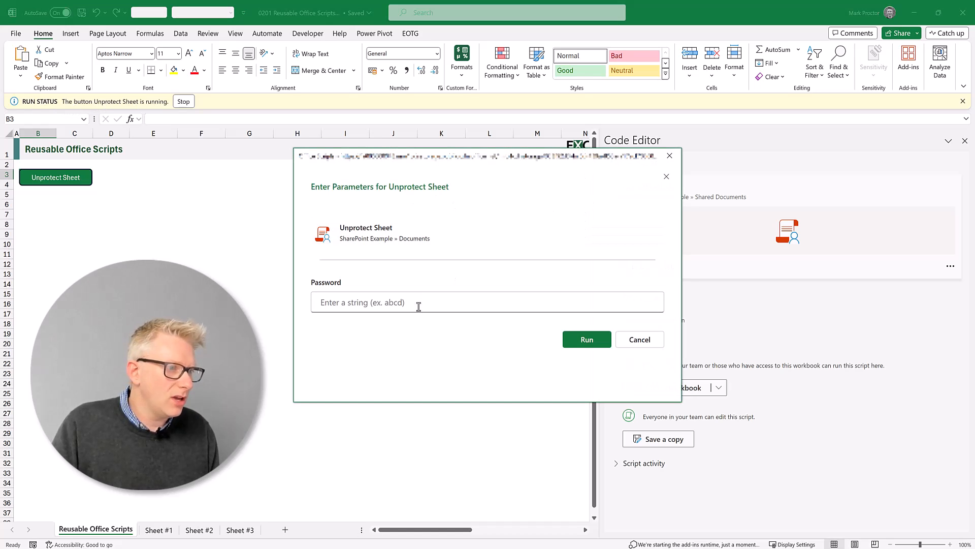
Run the Unprotect Sheet script from the sheet button with the password entered.
text(Password)
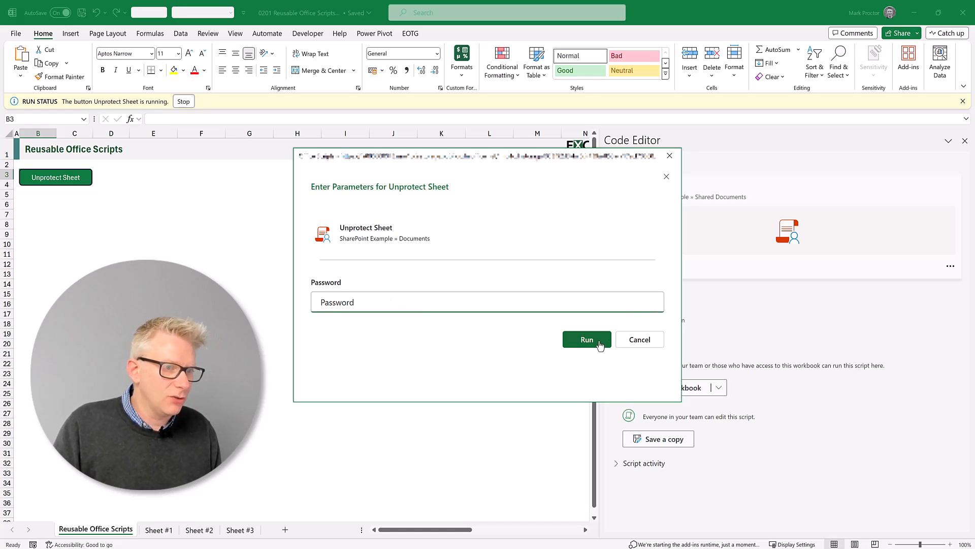
click(586, 339)
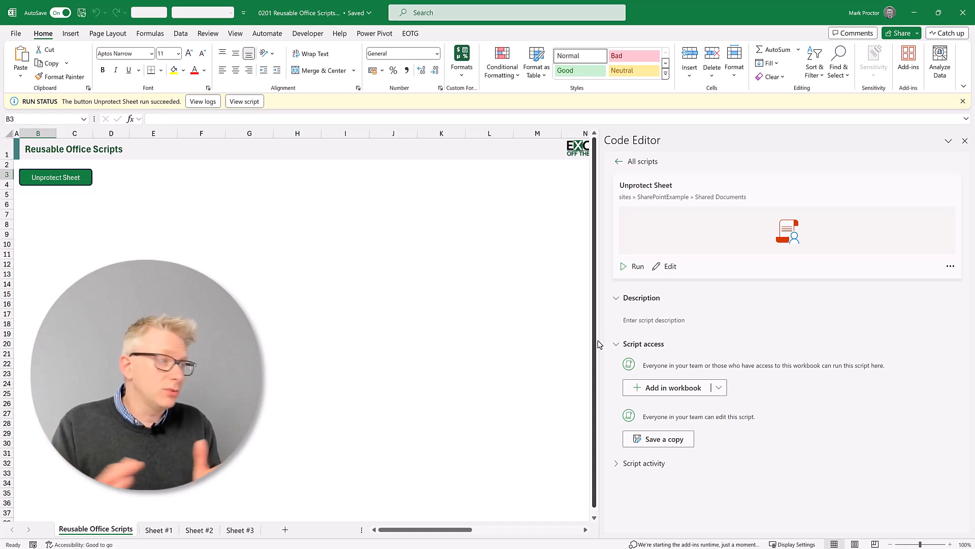